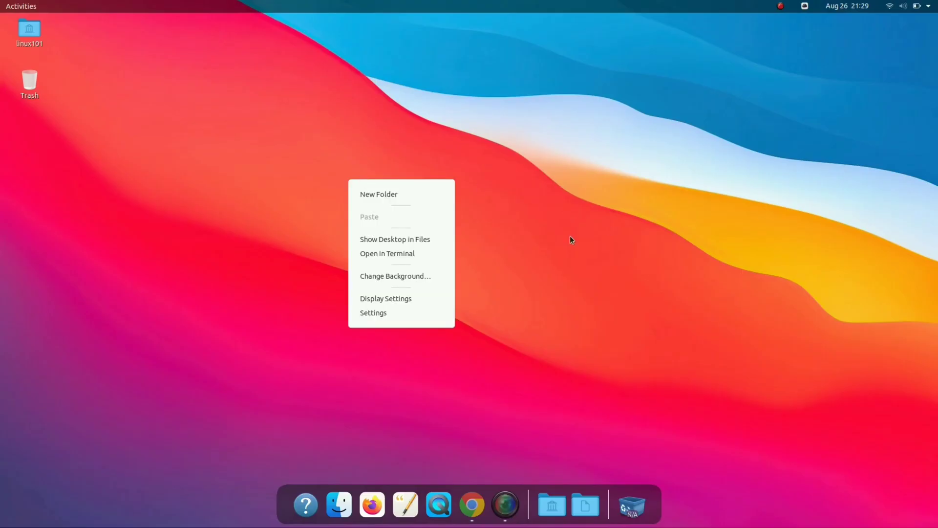
mouse_move(455, 273)
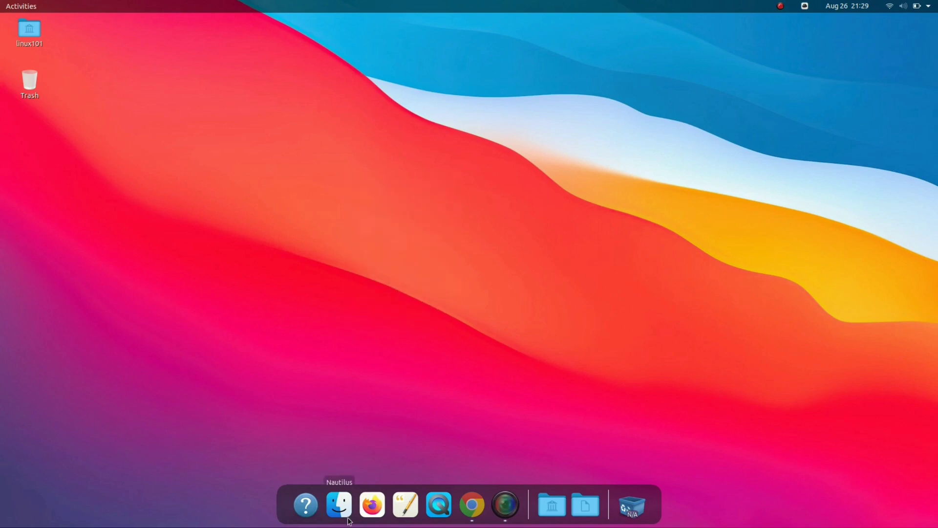
Step: Dismiss the desktop's right-click menu by clicking an empty area near the dock
left_click(338, 505)
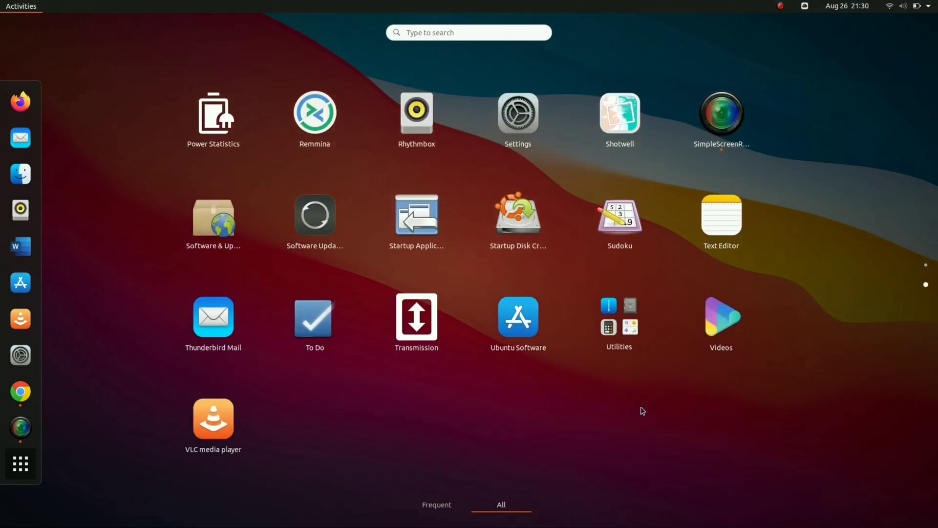
Step: Return to the first app page, search 'sys' and launch System Monitor
left_click(618, 323)
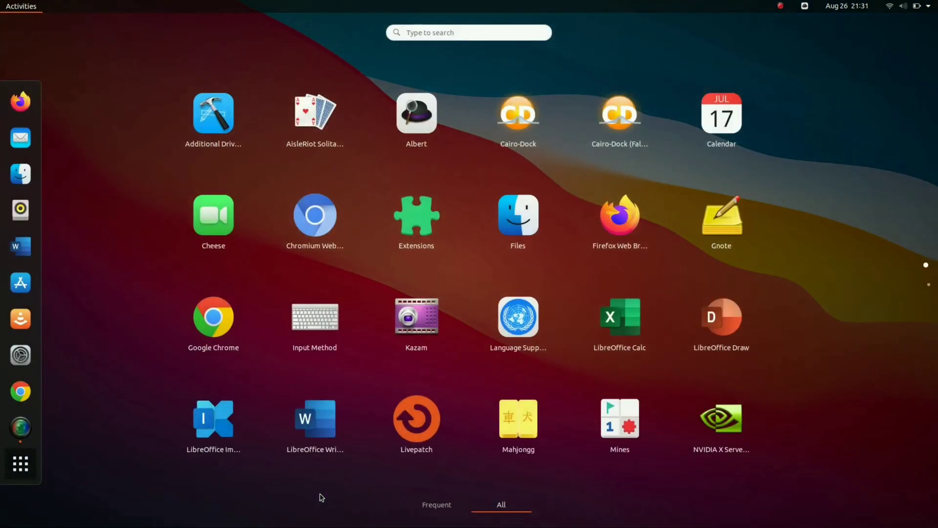
type("sys")
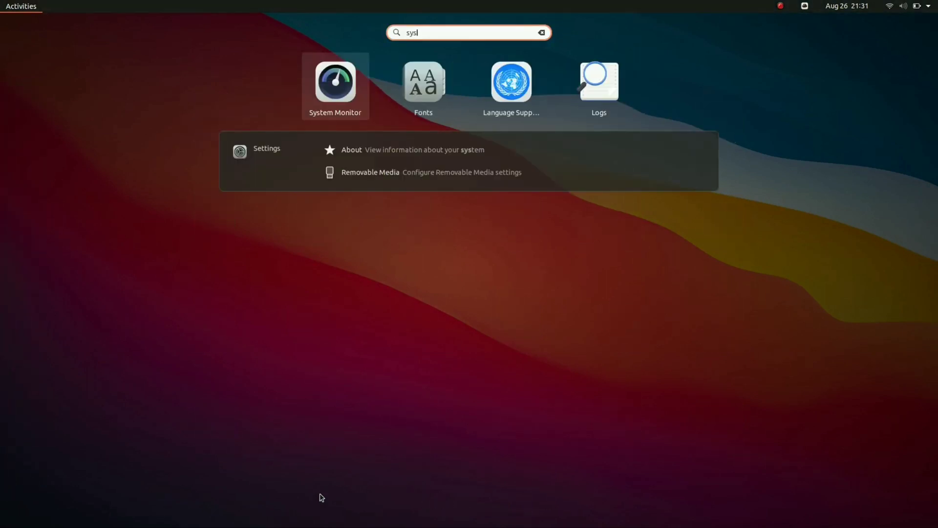
mouse_move(350, 73)
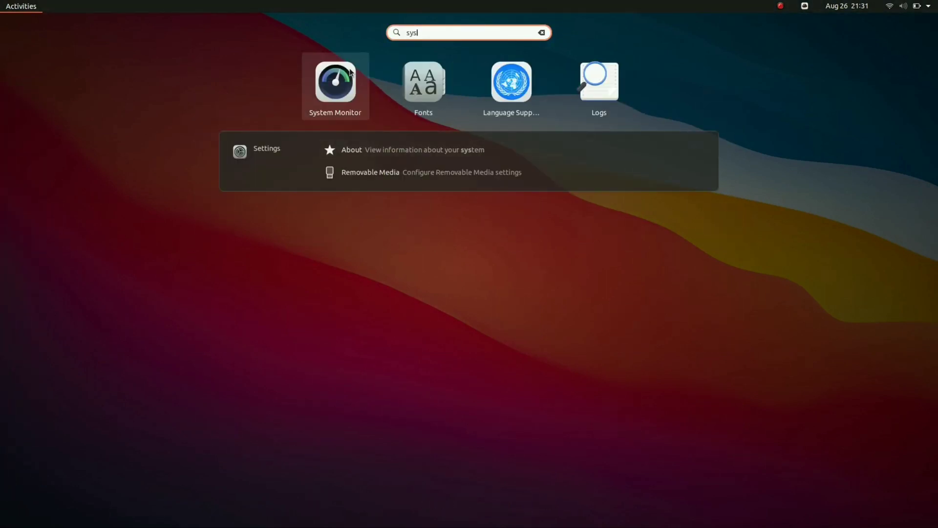
left_click(335, 81)
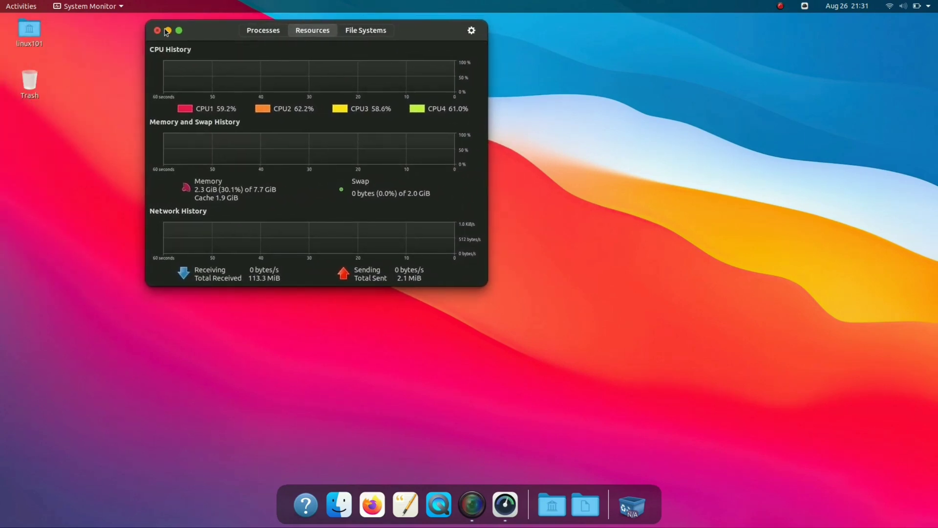
Step: Reposition System Monitor, watch its resource history graphs, then close the window
left_click(178, 31)
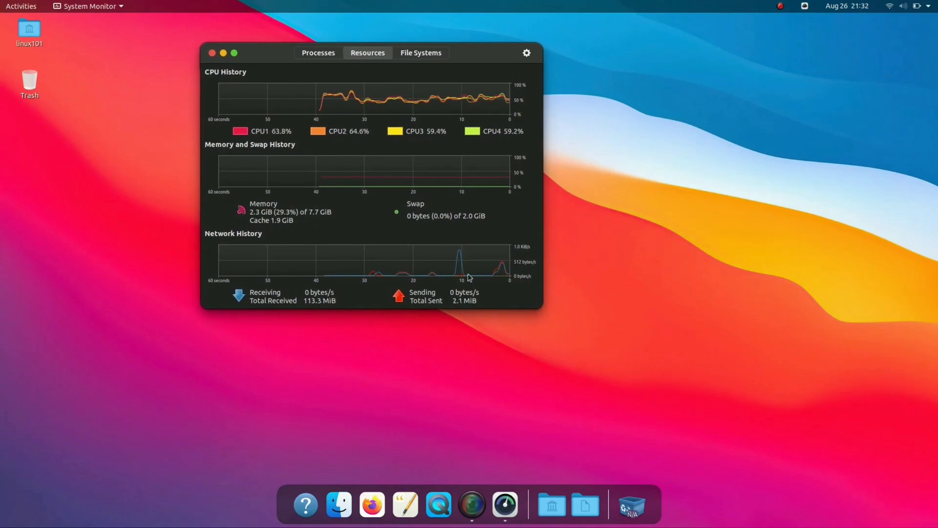
mouse_move(372, 504)
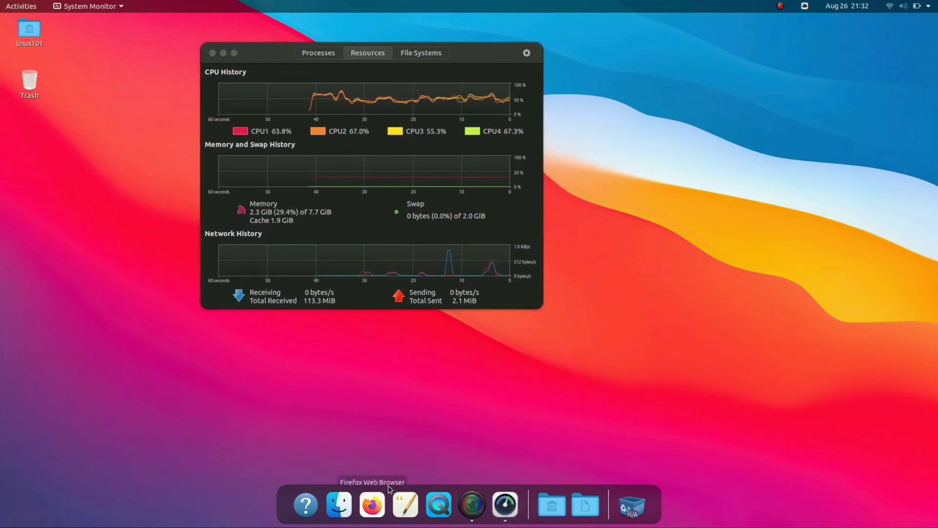
mouse_move(439, 506)
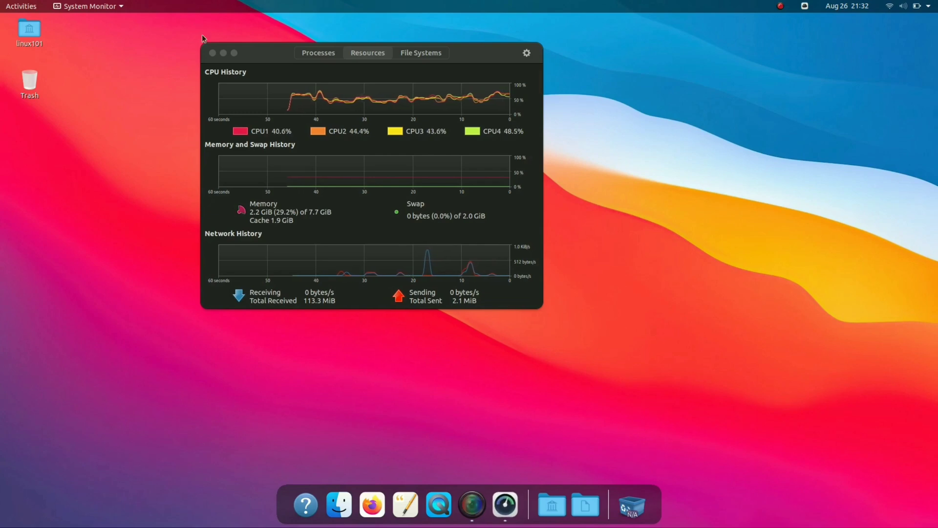
left_click(21, 6)
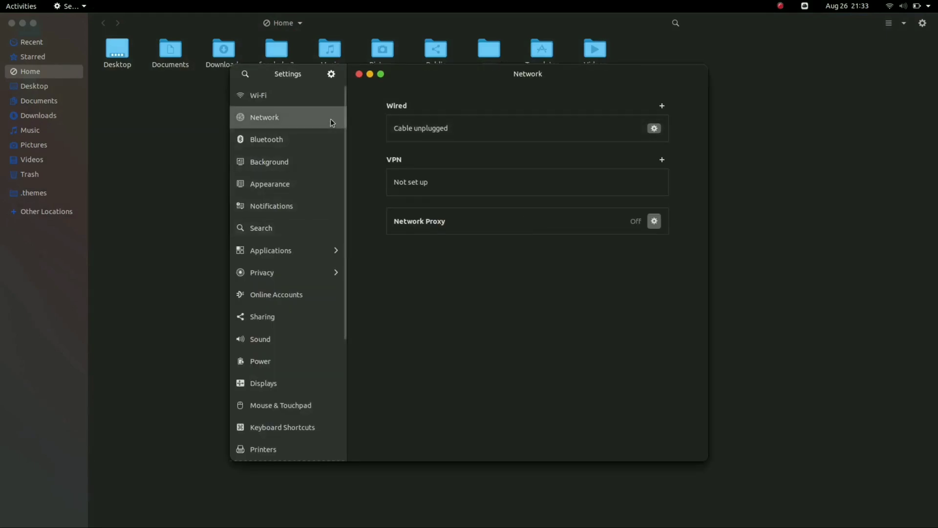
Step: Maximize Settings, view About (Ubuntu 20.04, 7.7 GiB), then the Background wallpapers
left_click(269, 184)
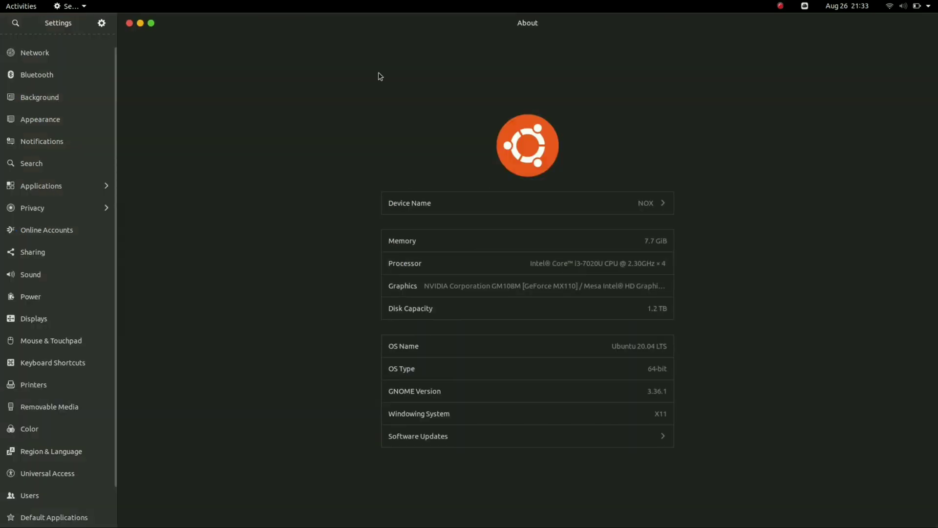
mouse_move(388, 75)
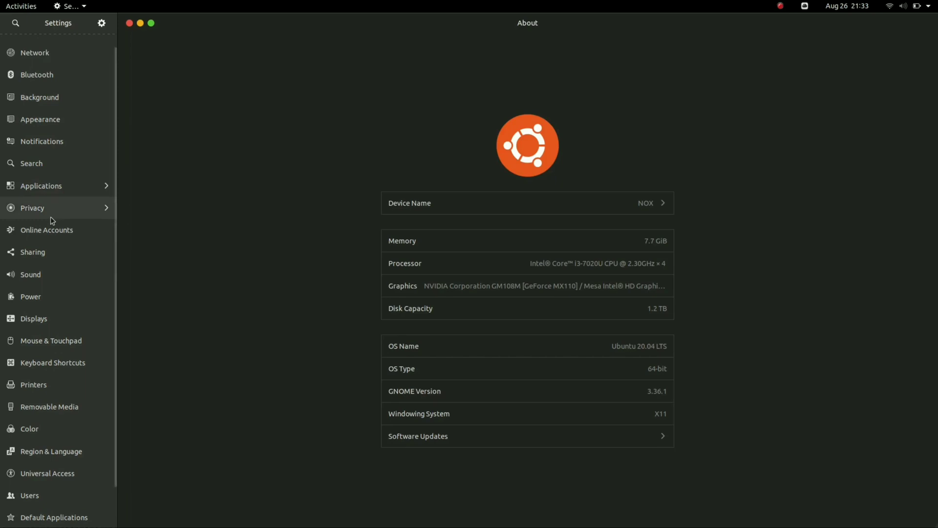
left_click(39, 96)
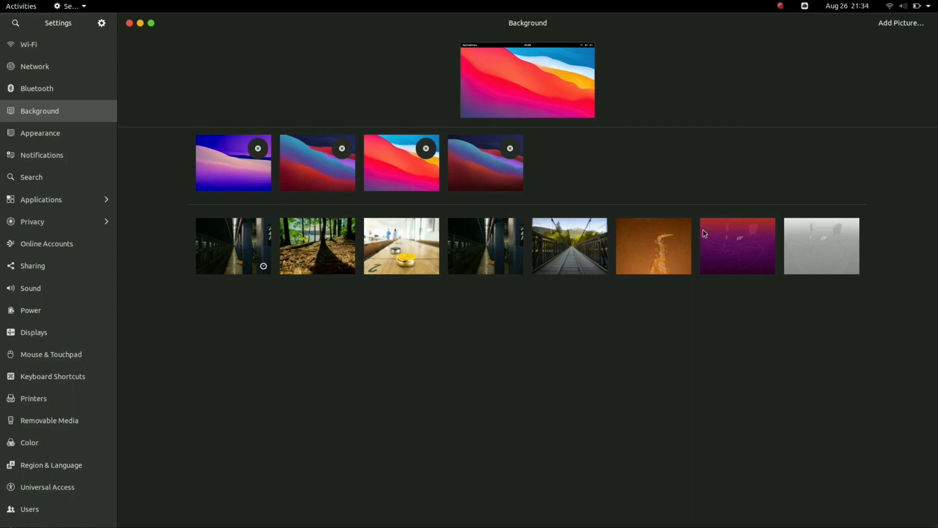
mouse_move(698, 250)
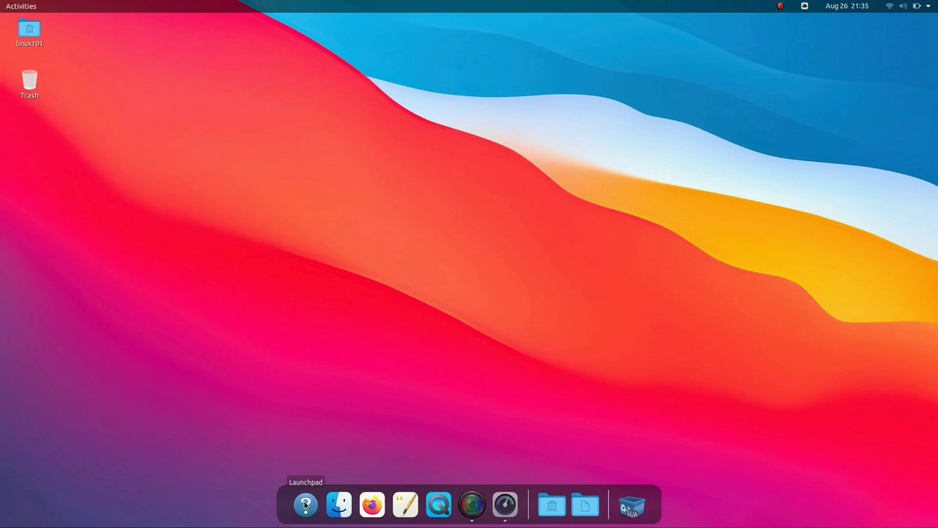
mouse_move(478, 405)
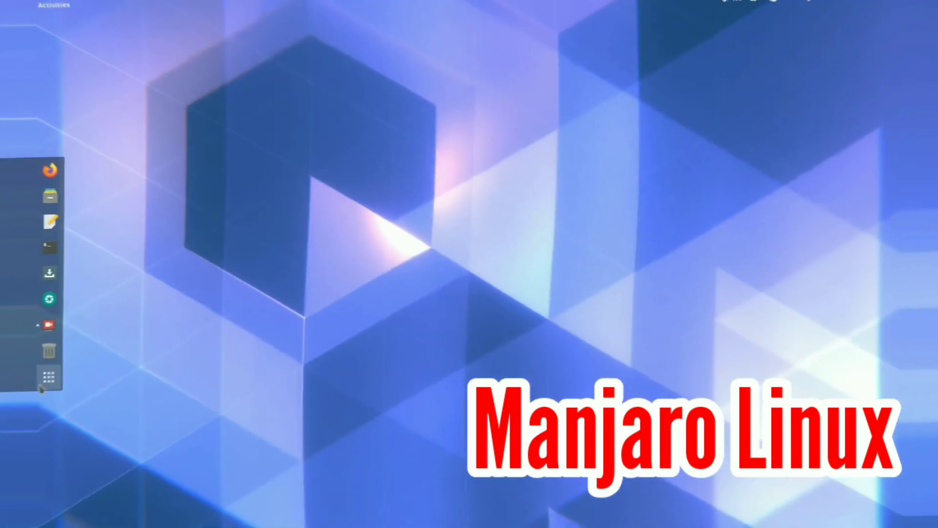
Step: Bring up Manjaro's applications overview from the dock's grid button
left_click(51, 376)
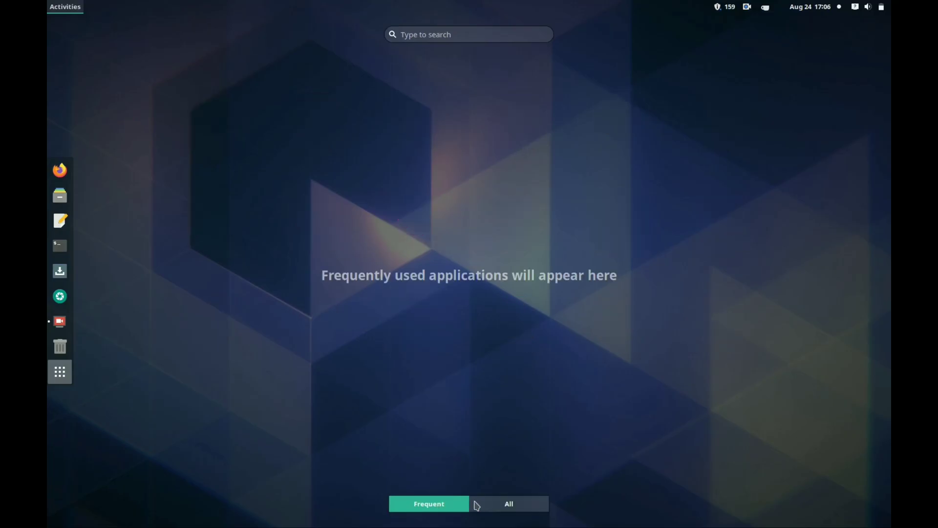
Step: Switch the app grid to All and launch the Manjaro User Guide
left_click(509, 504)
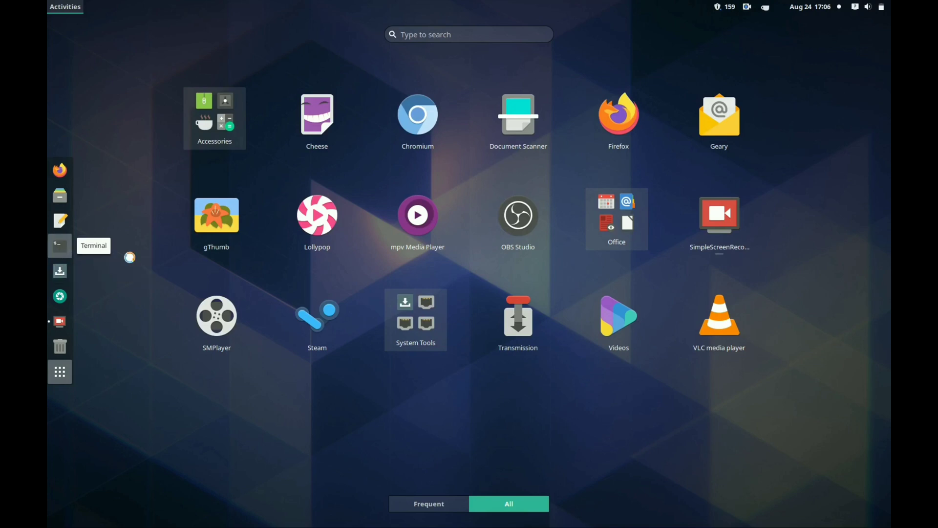
left_click(59, 195)
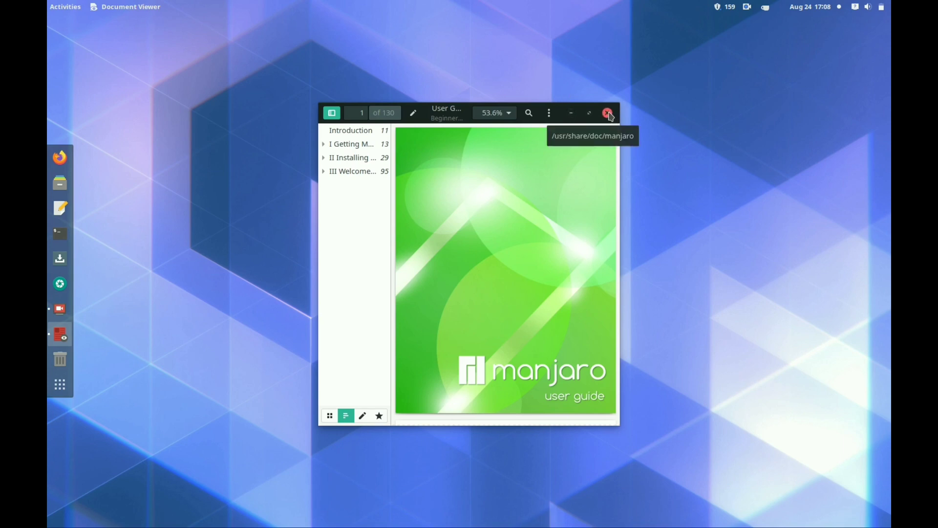
Step: Jump to the Booting chapter, maximize Document Viewer and scroll toward page 36
left_click(352, 144)
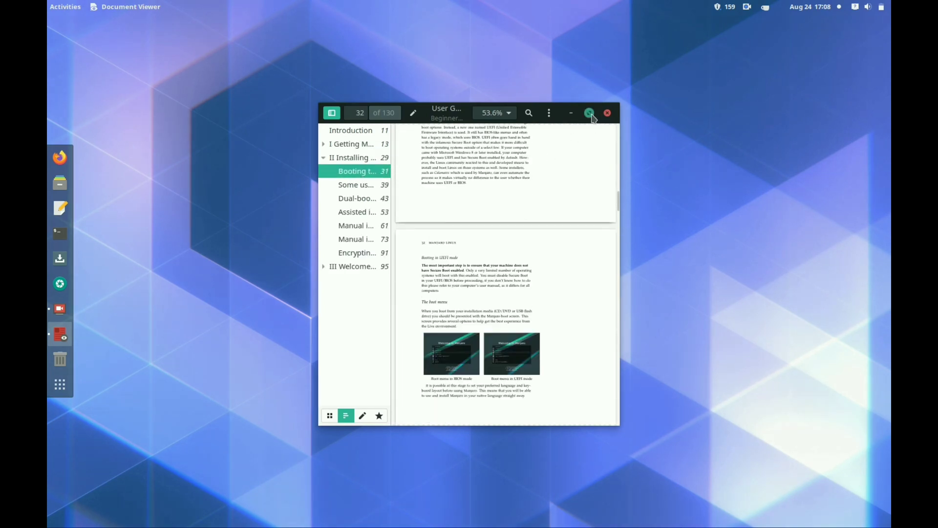
left_click(589, 112)
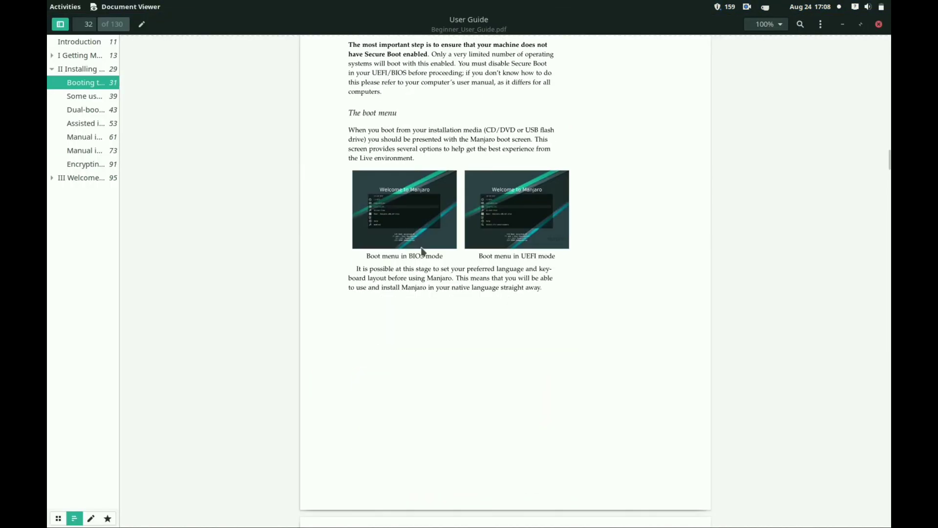
scroll("down", 3)
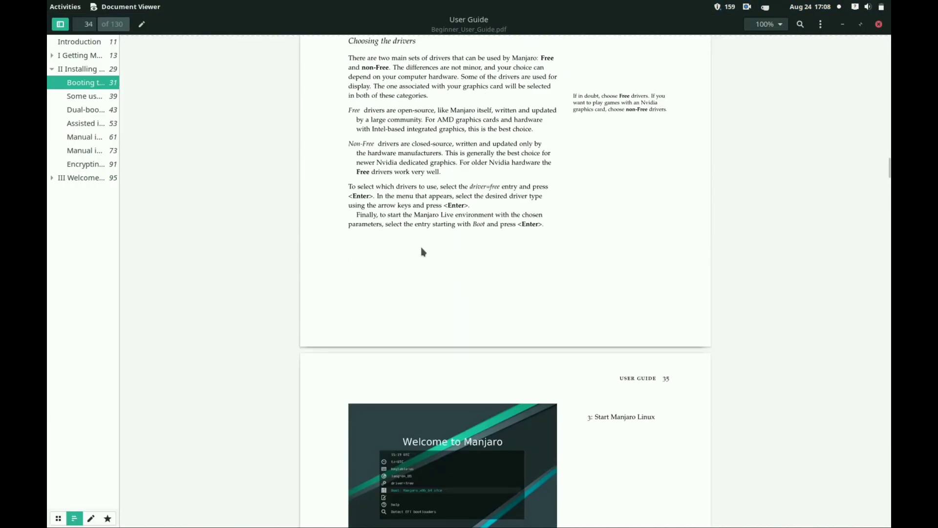
scroll("down", 3)
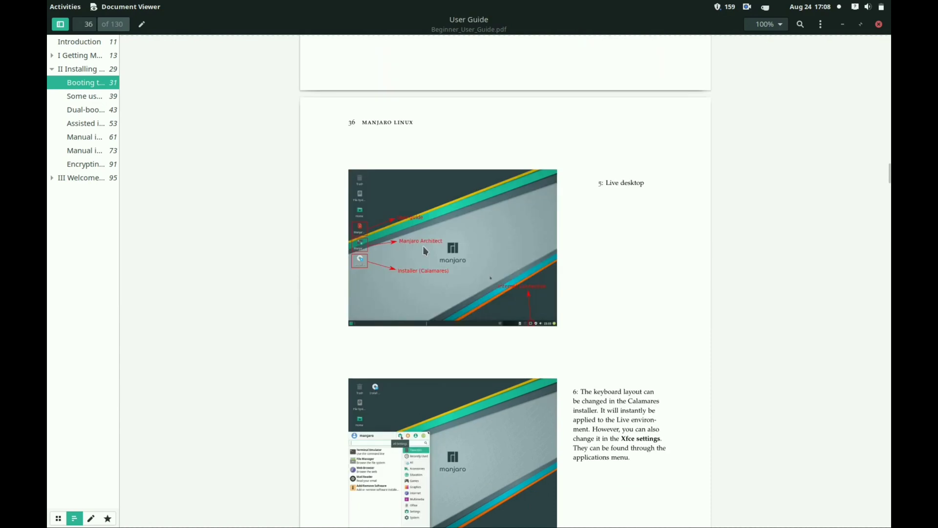
mouse_move(848, 31)
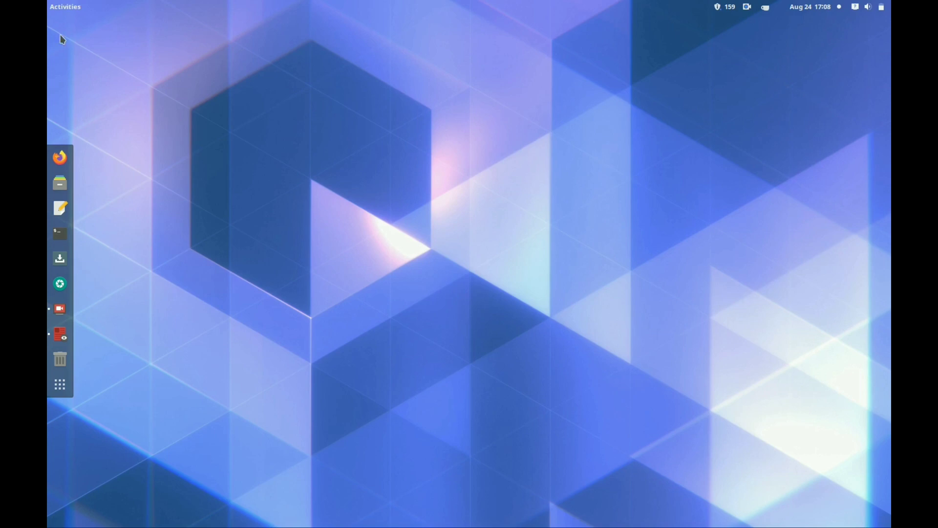
Step: Browse the Photo & Video, Music & Audio, Productivity, Communication & News and Education & Science categories
left_click(64, 7)
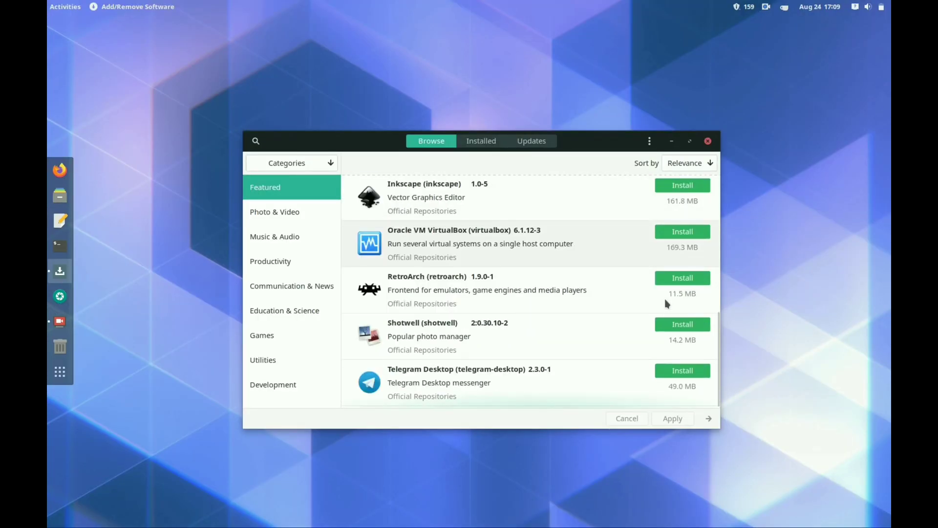
left_click(275, 211)
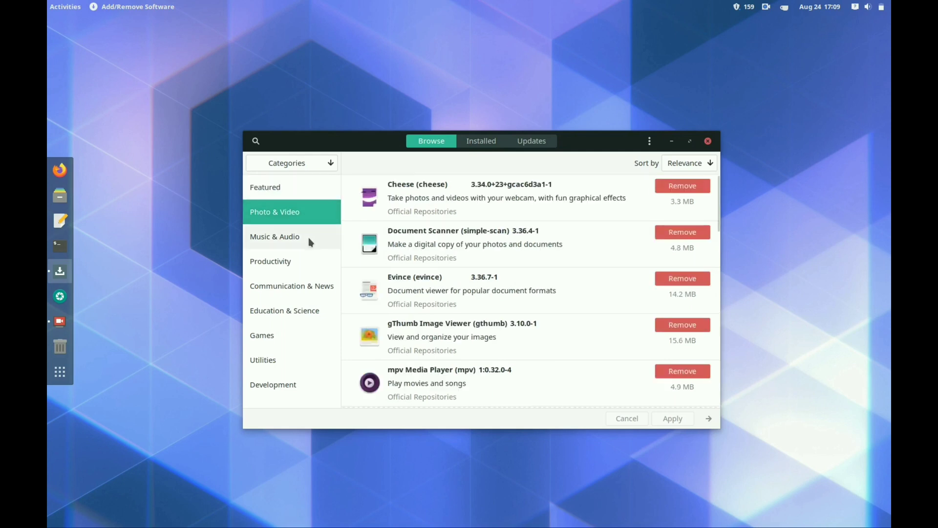
left_click(274, 237)
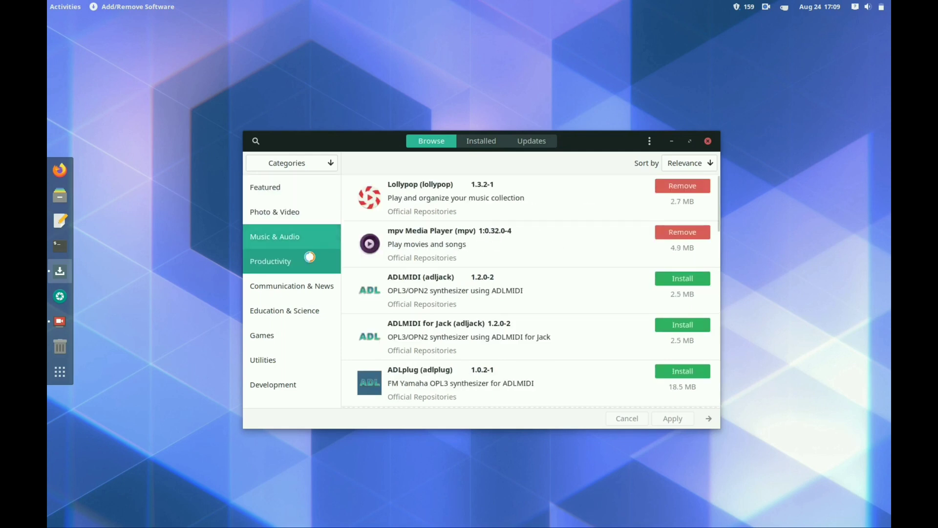
left_click(270, 261)
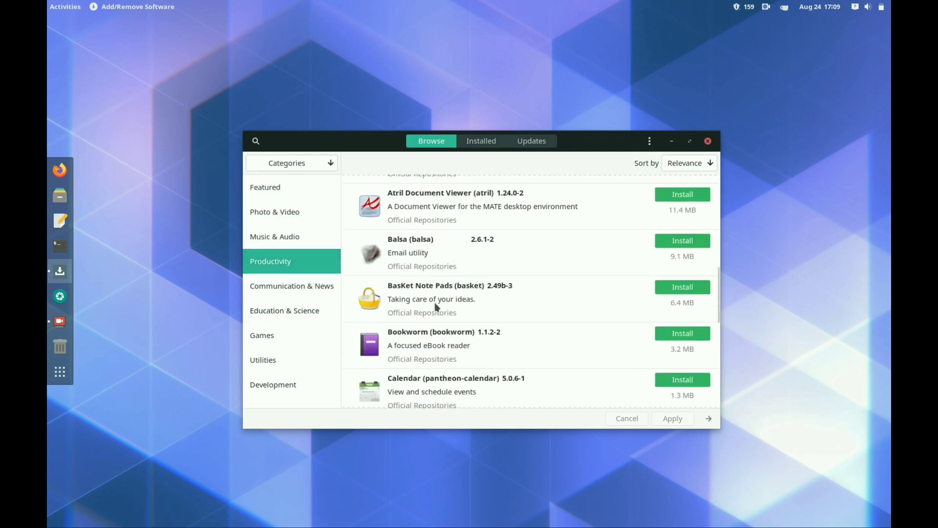
left_click(291, 285)
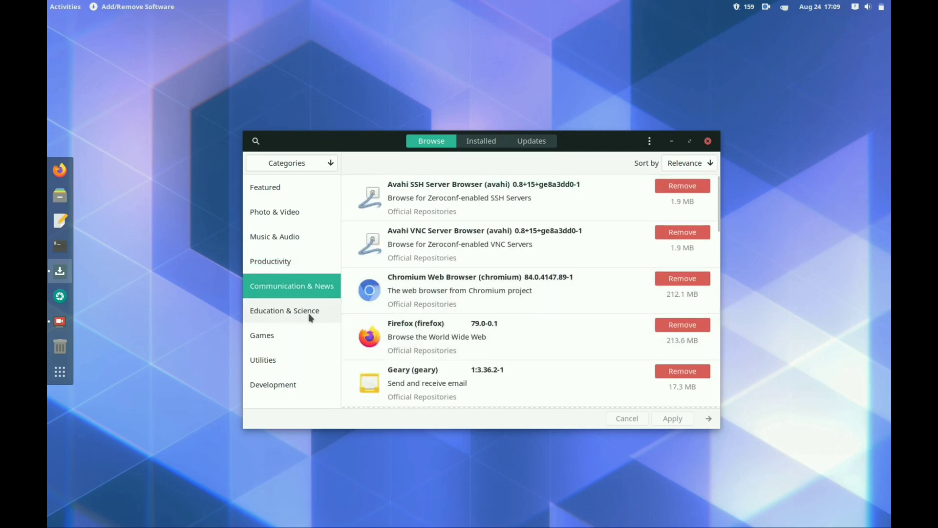
left_click(285, 310)
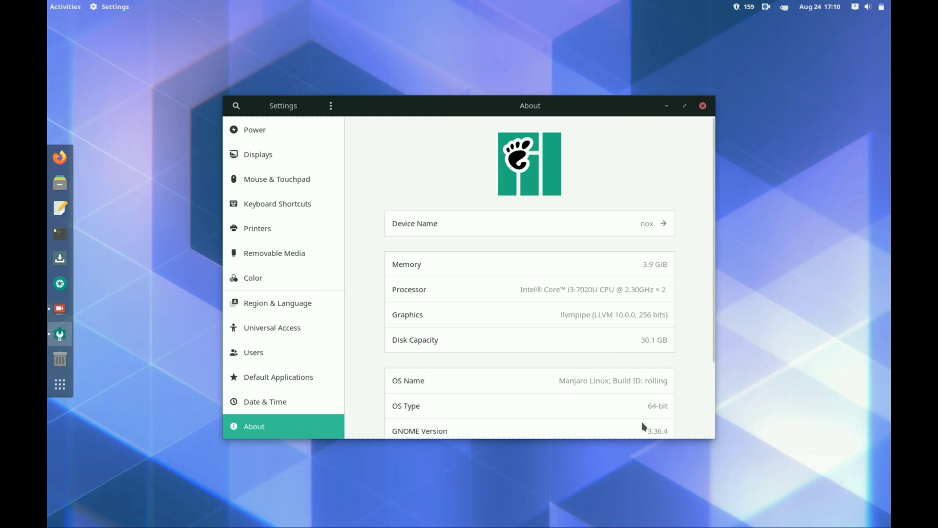
mouse_move(633, 460)
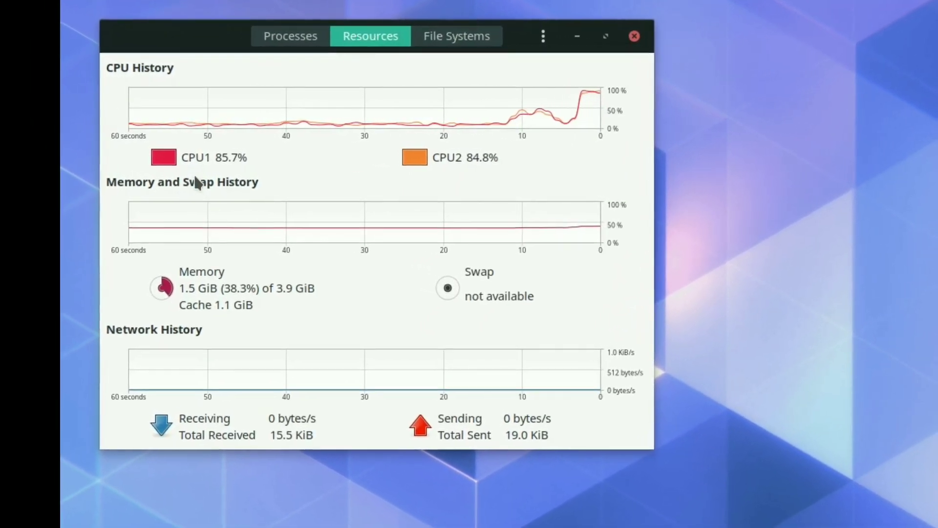
Step: Switch System Monitor to the Resources tab with CPU, memory and network graphs
left_click(634, 36)
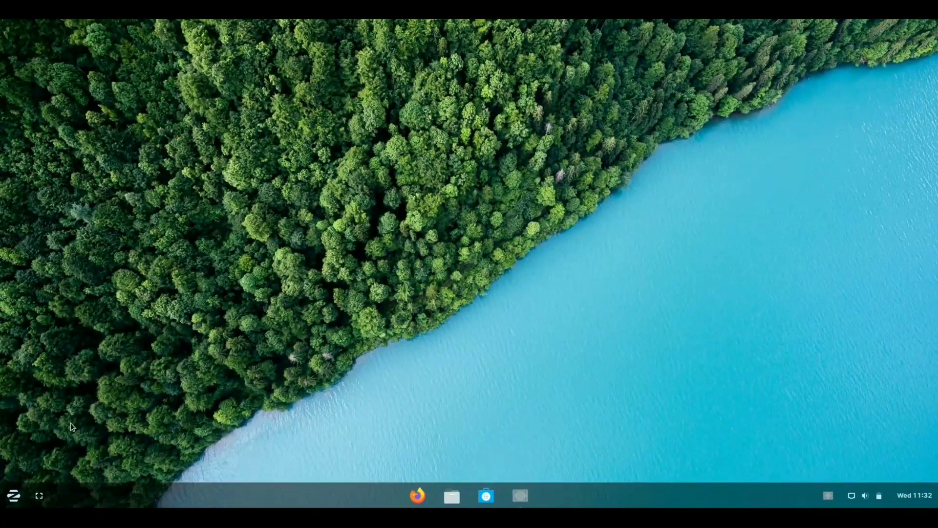
left_click(13, 496)
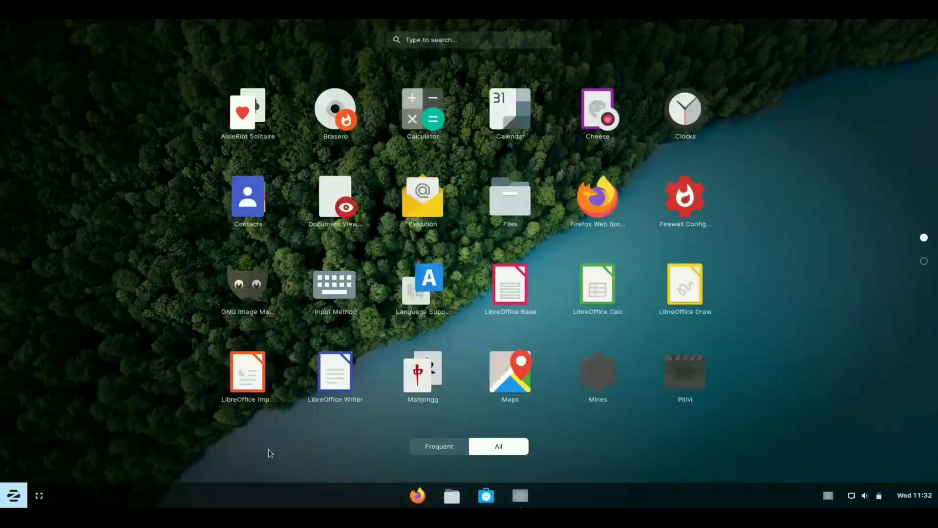
mouse_move(669, 435)
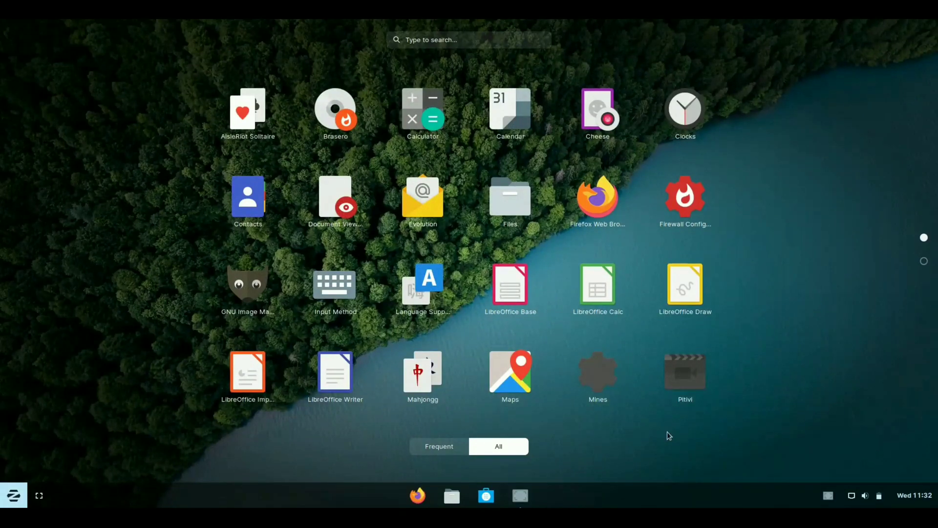
mouse_move(18, 495)
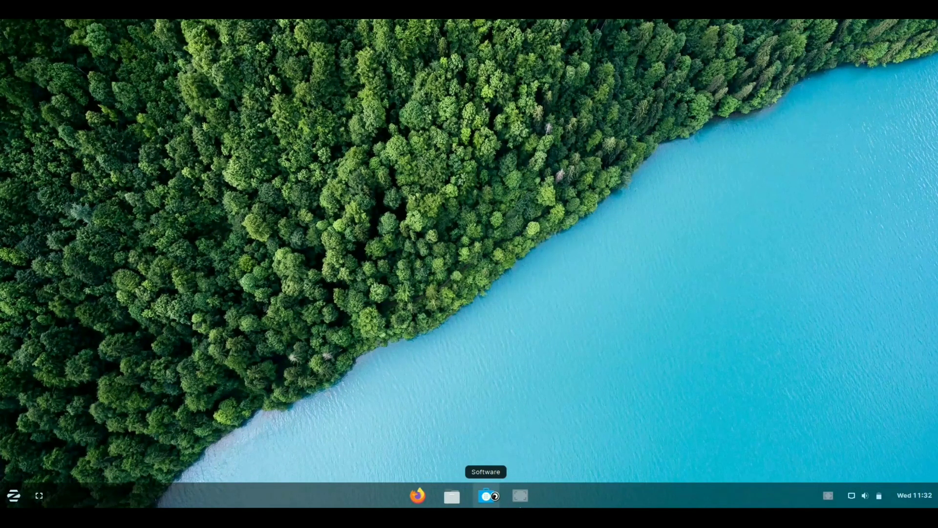
Step: Launch the Zorin Software store and scroll past the Blender banner and categories
left_click(485, 496)
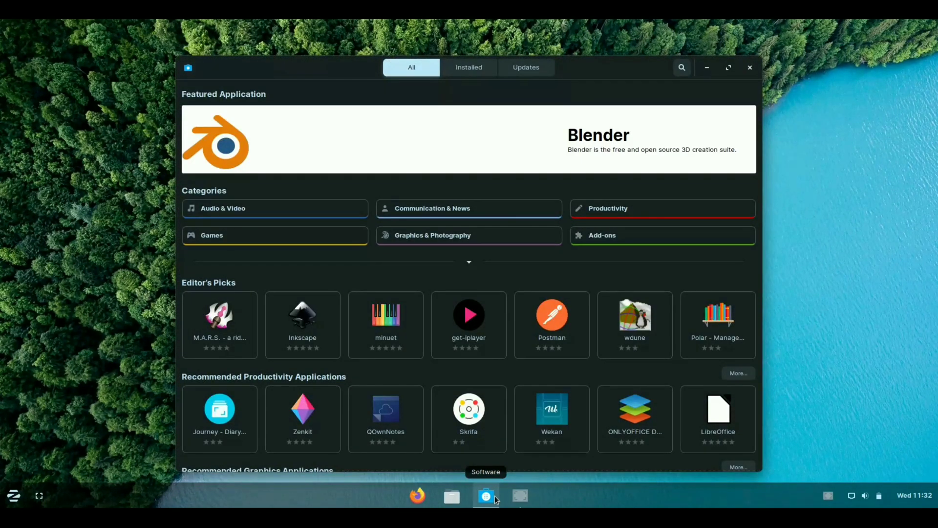
mouse_move(431, 411)
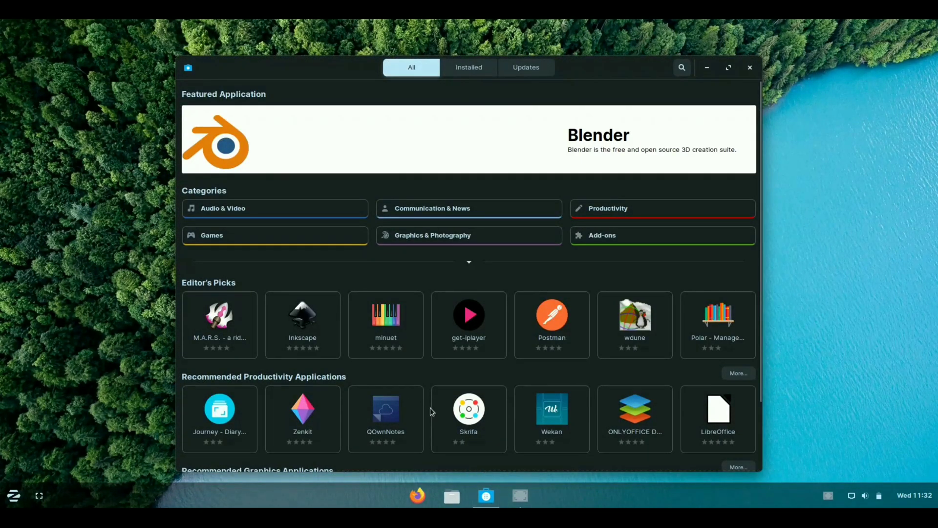
scroll("down", 3)
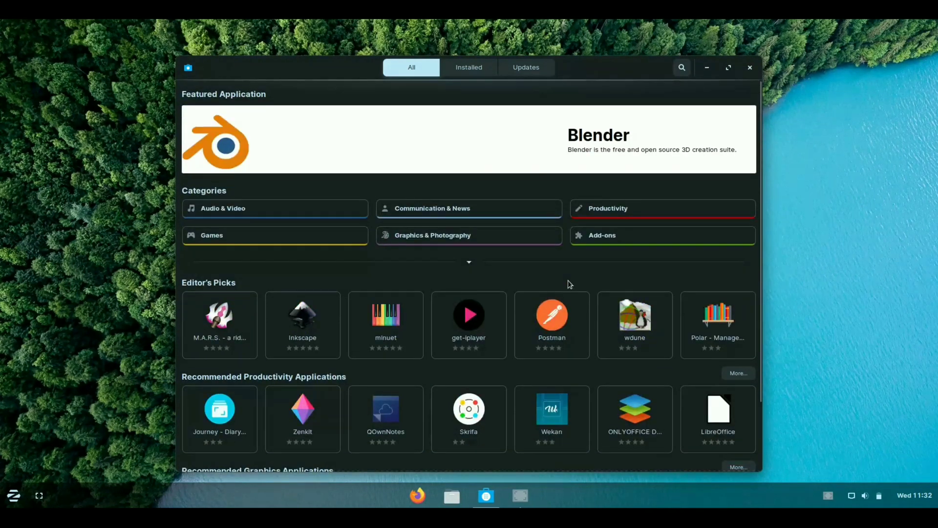
mouse_move(762, 83)
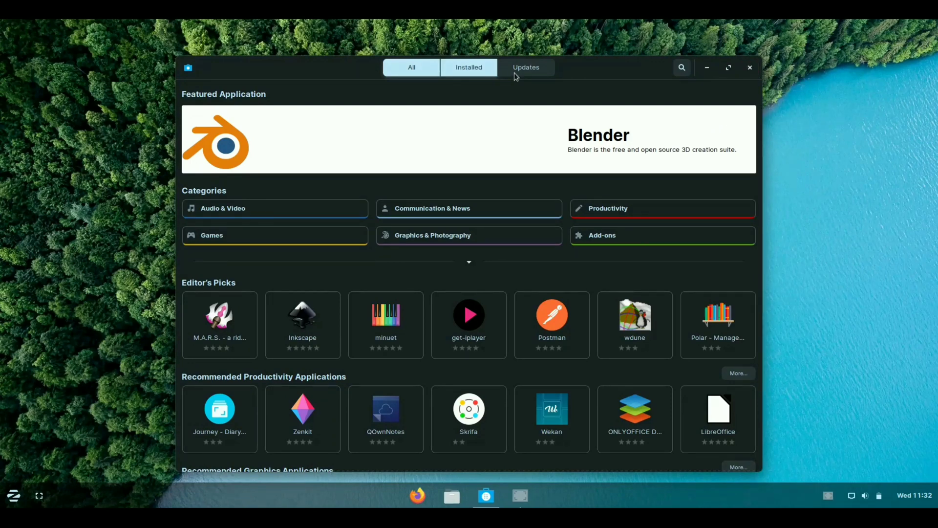
left_click(469, 67)
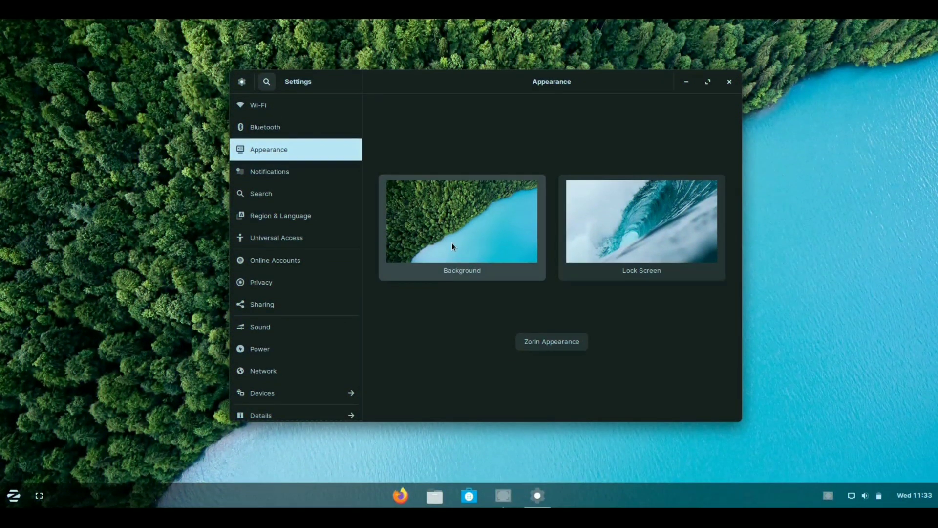
mouse_move(466, 223)
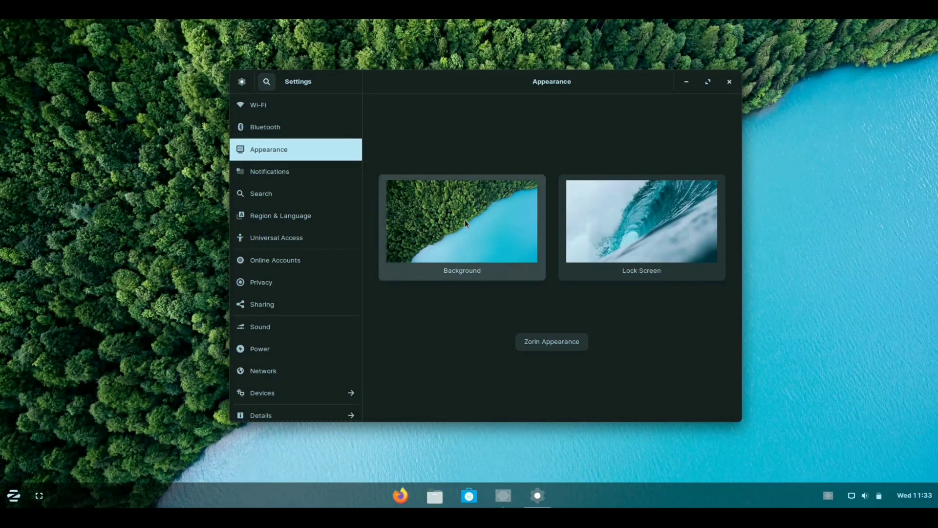
Step: Apply the Colosseum photo as the desktop background
left_click(461, 221)
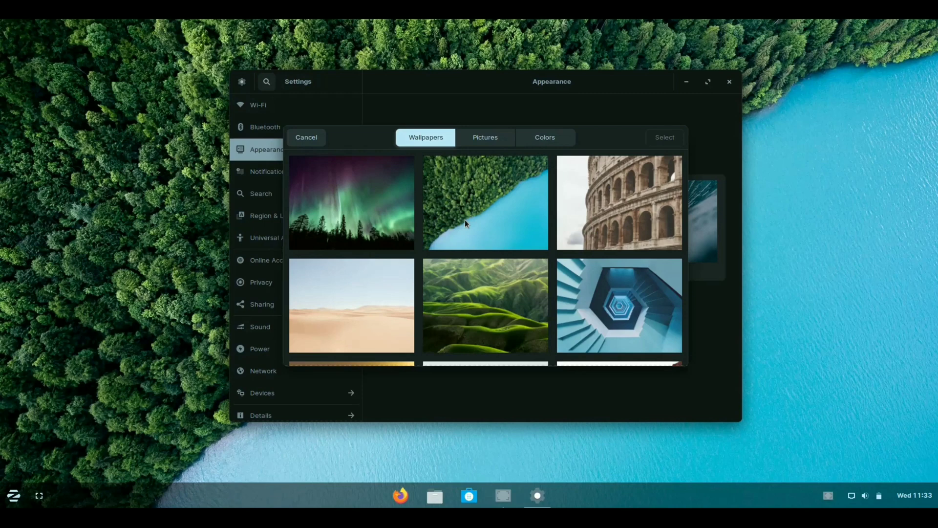
scroll("down", 3)
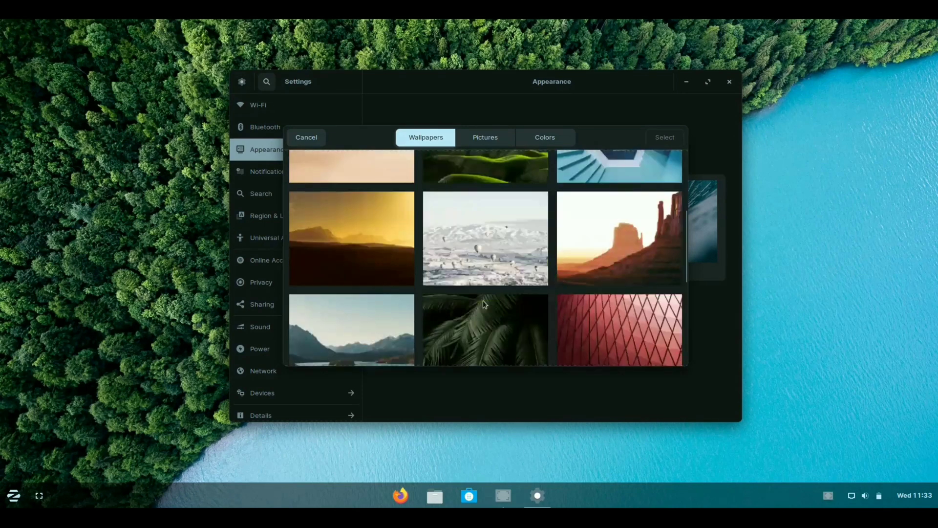
scroll("down", 3)
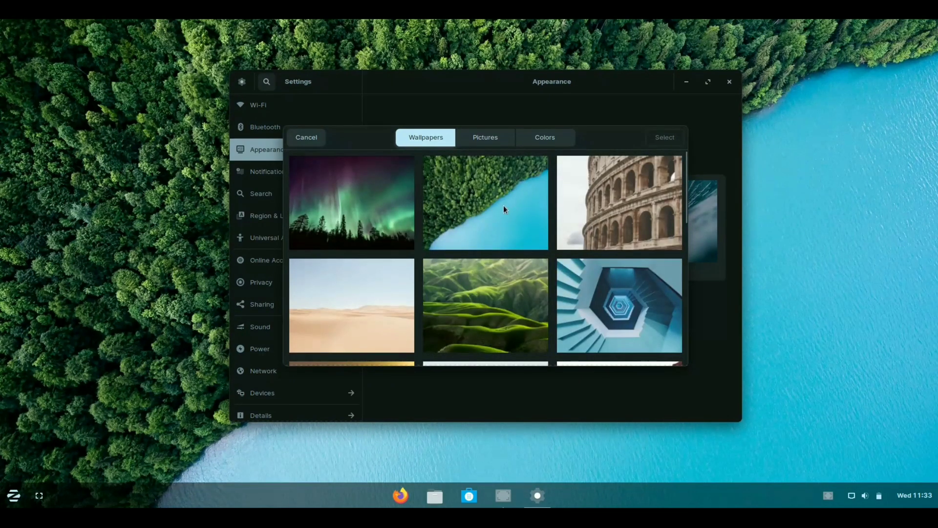
left_click(619, 202)
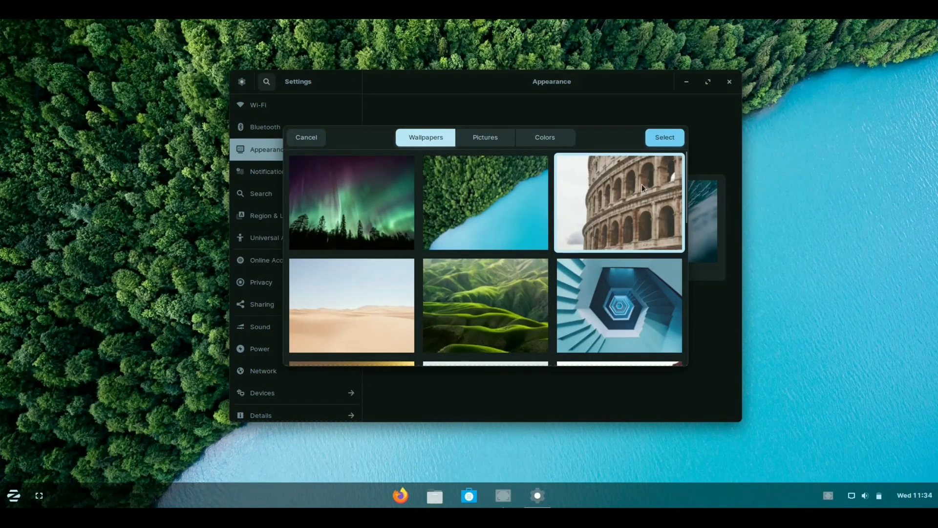
left_click(664, 136)
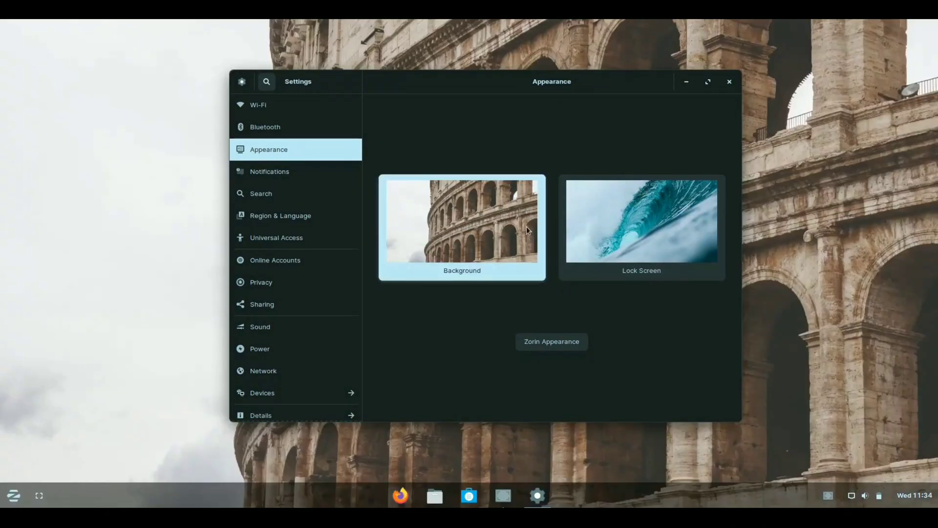
Step: Restore the forest-and-lake wallpaper as the desktop background
left_click(461, 221)
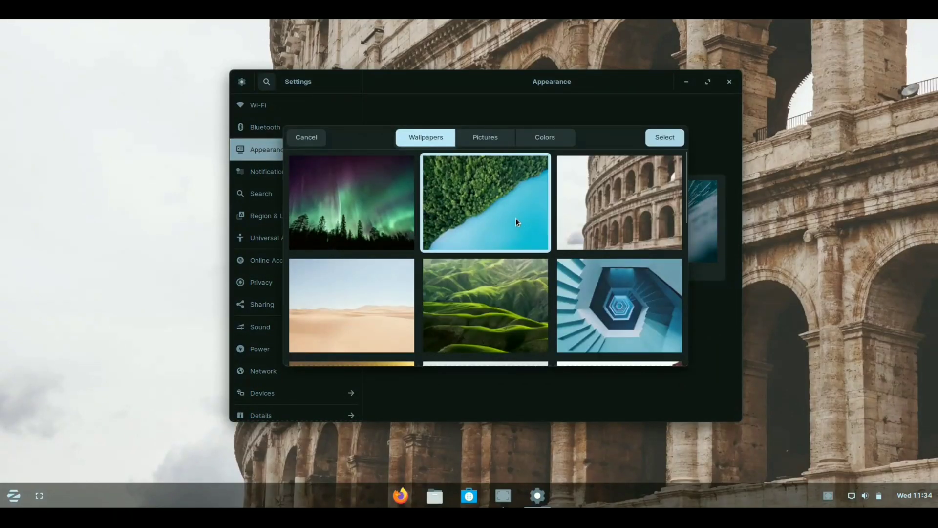
left_click(664, 137)
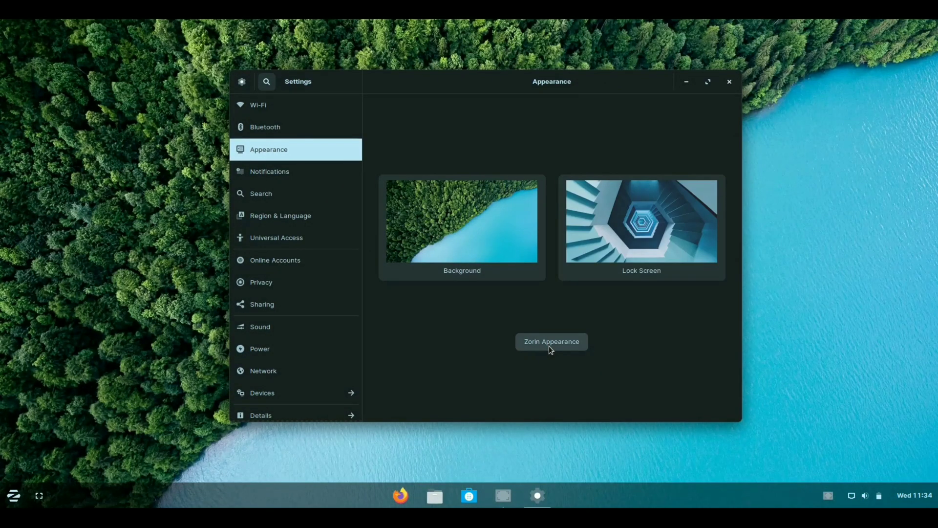
left_click(551, 341)
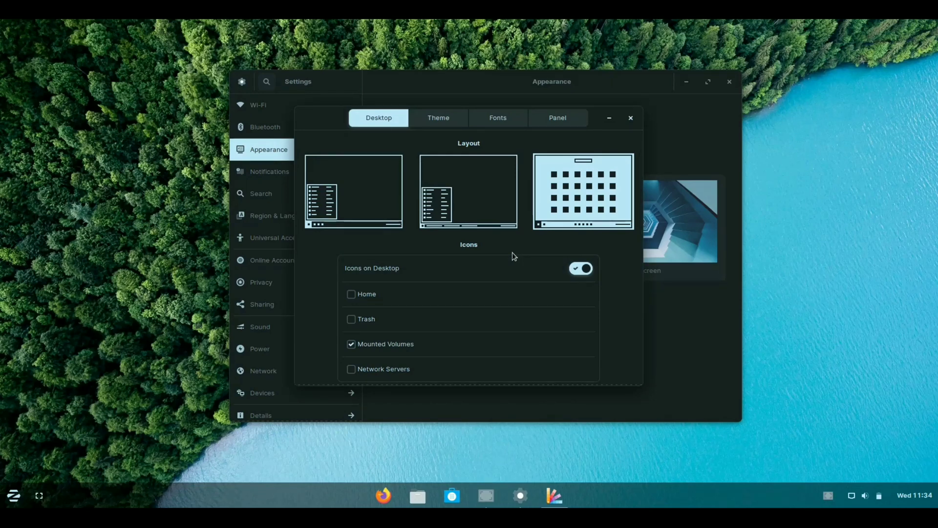
Step: Switch the Zorin desktop to the centred-dock layout
scroll("down", 3)
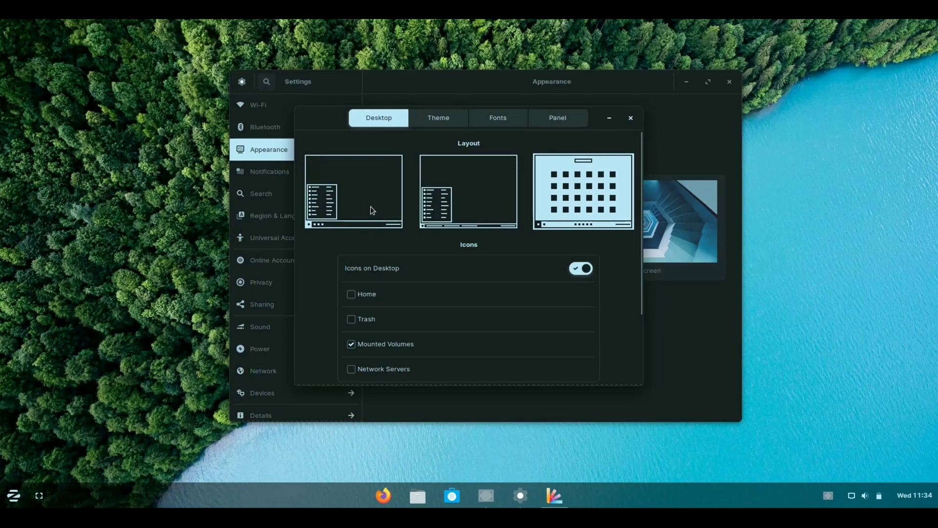
left_click(353, 191)
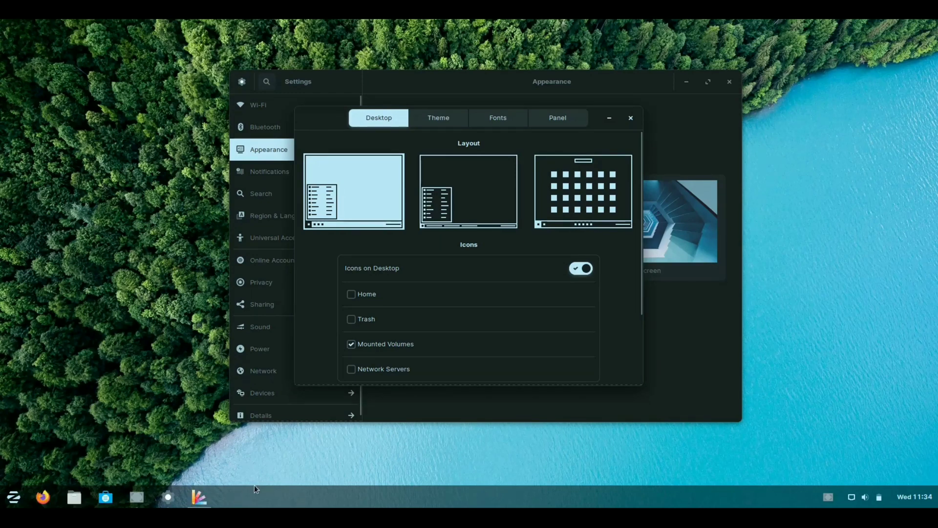
mouse_move(503, 219)
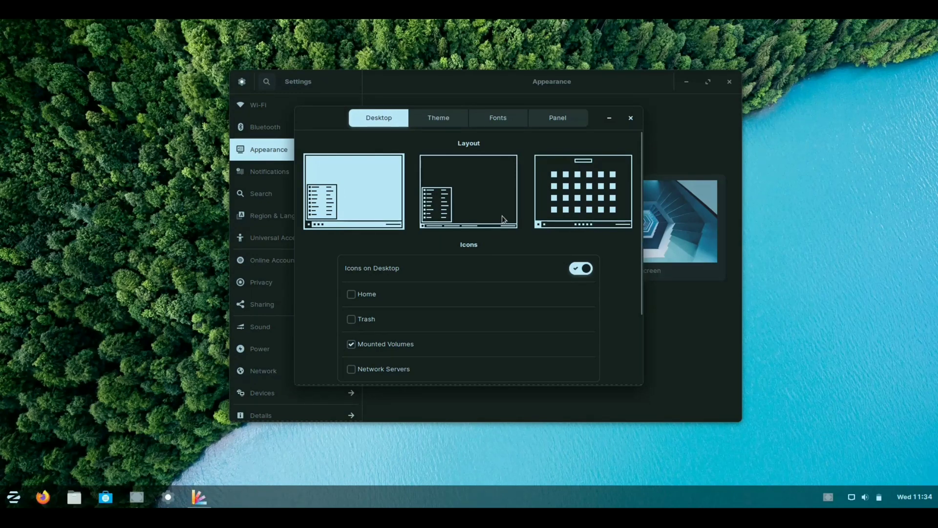
left_click(469, 191)
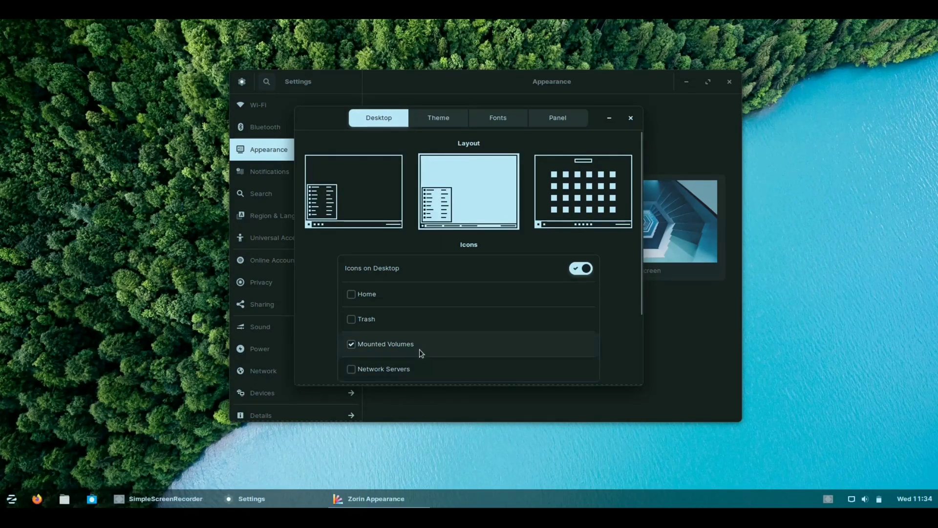
left_click(582, 191)
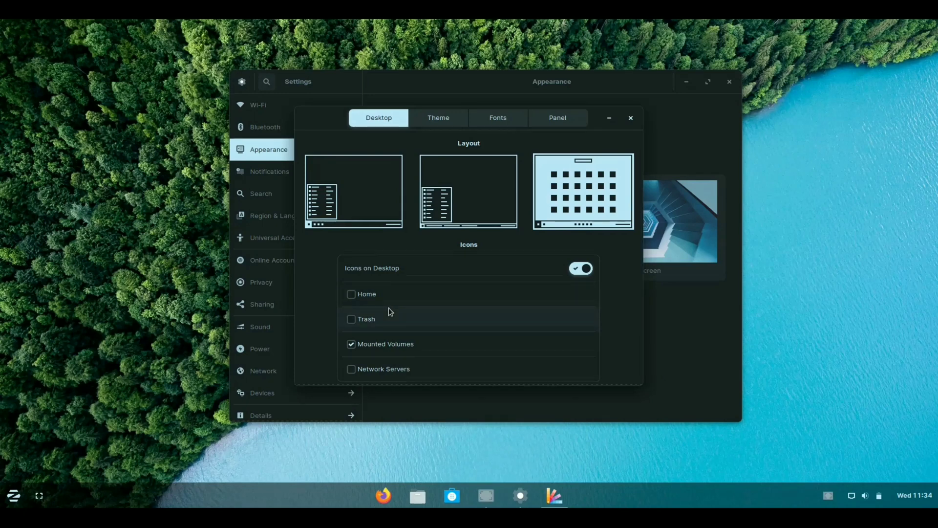
Step: Show the Home, Trash and Network Servers icons on the desktop
left_click(352, 294)
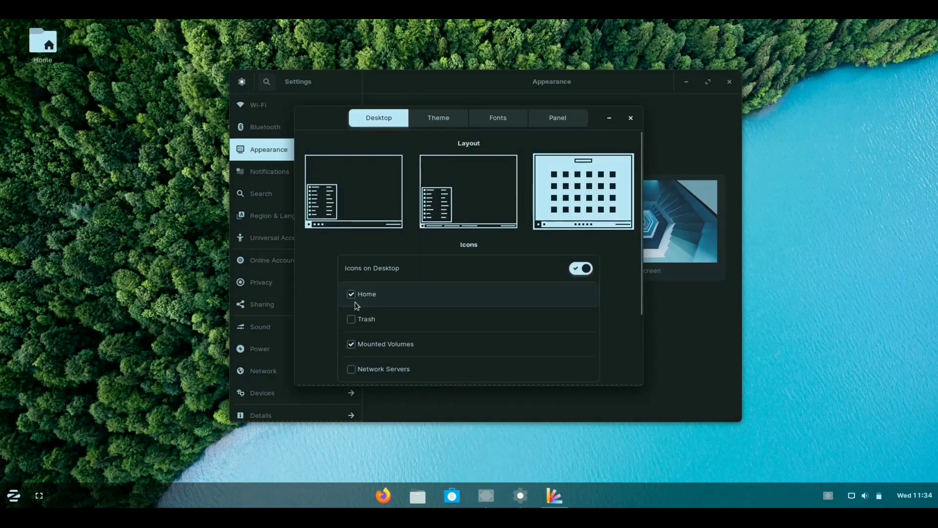
left_click(352, 319)
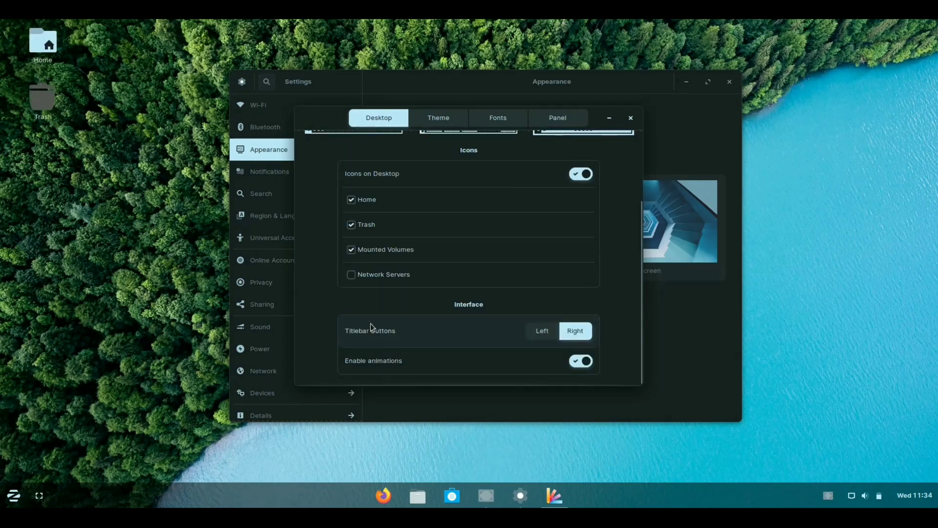
left_click(352, 274)
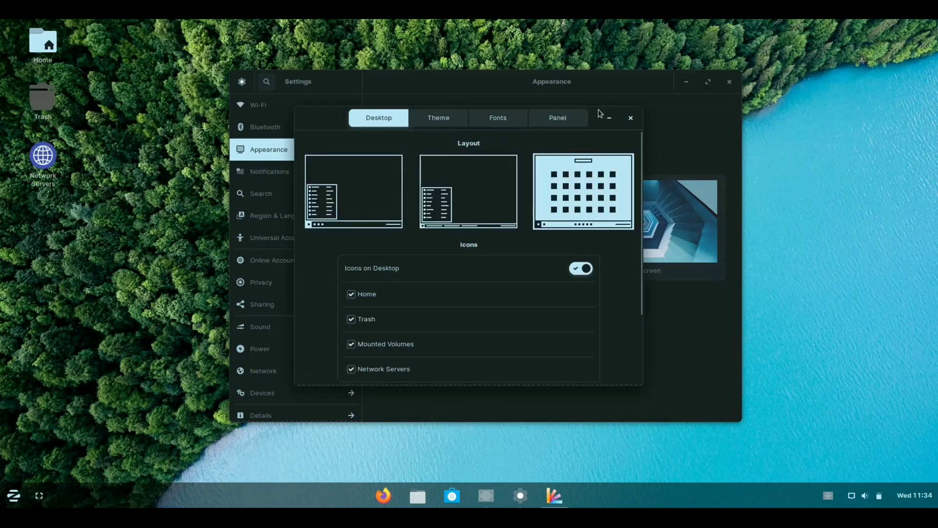
left_click(438, 118)
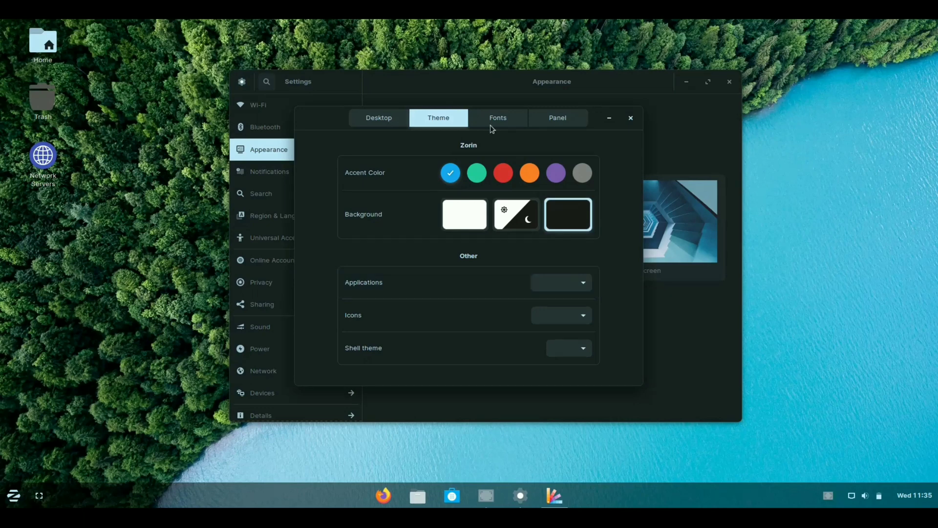
Step: Review the font options, then close Zorin Appearance and the Settings window
left_click(498, 117)
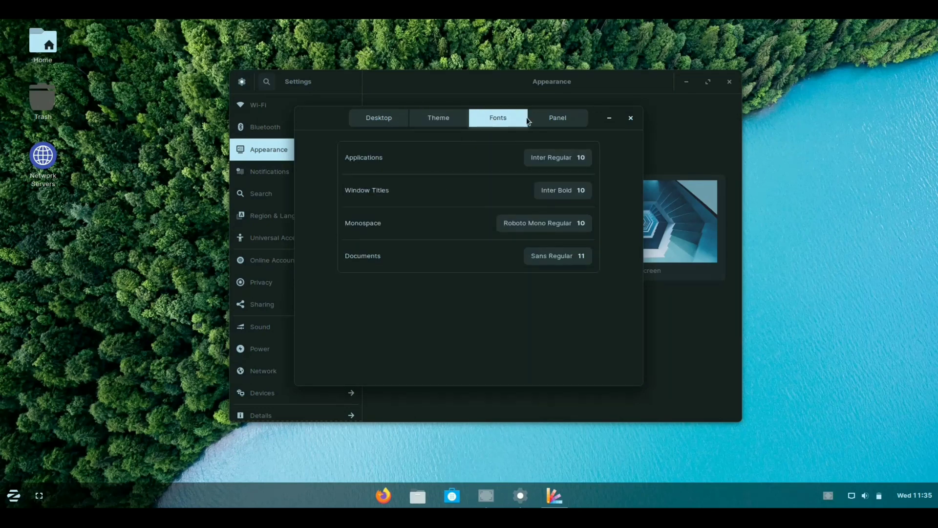
left_click(556, 118)
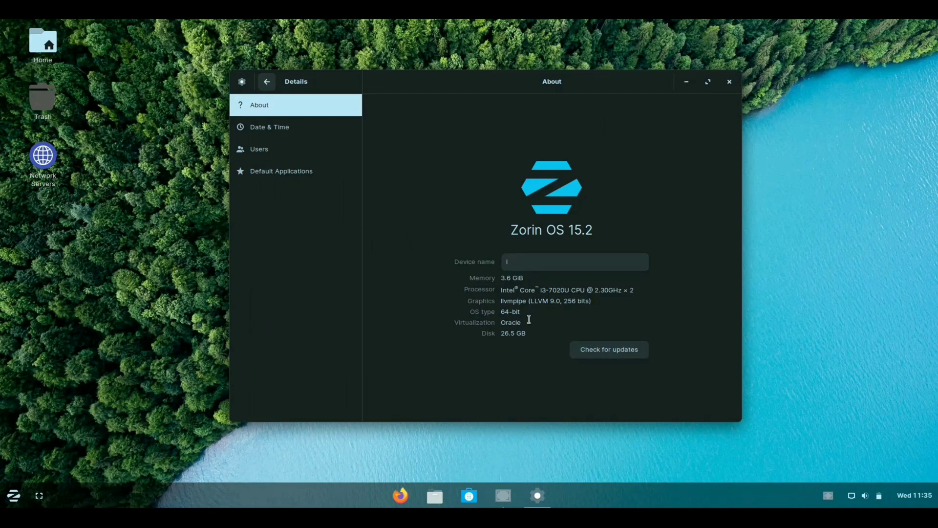
mouse_move(725, 73)
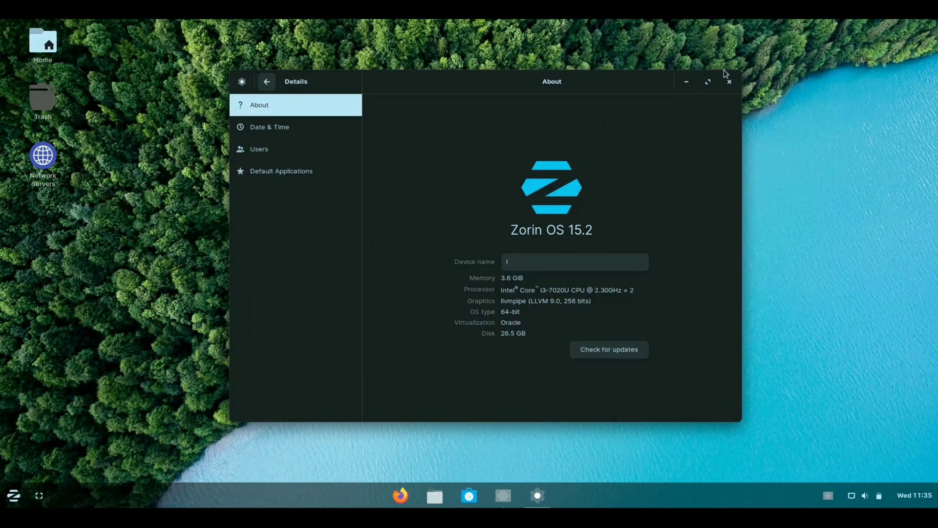
left_click(729, 81)
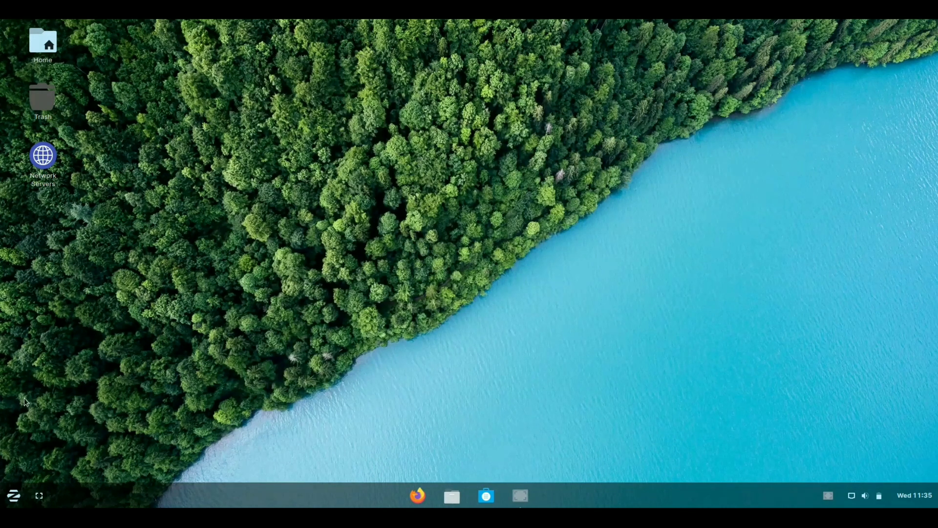
mouse_move(29, 403)
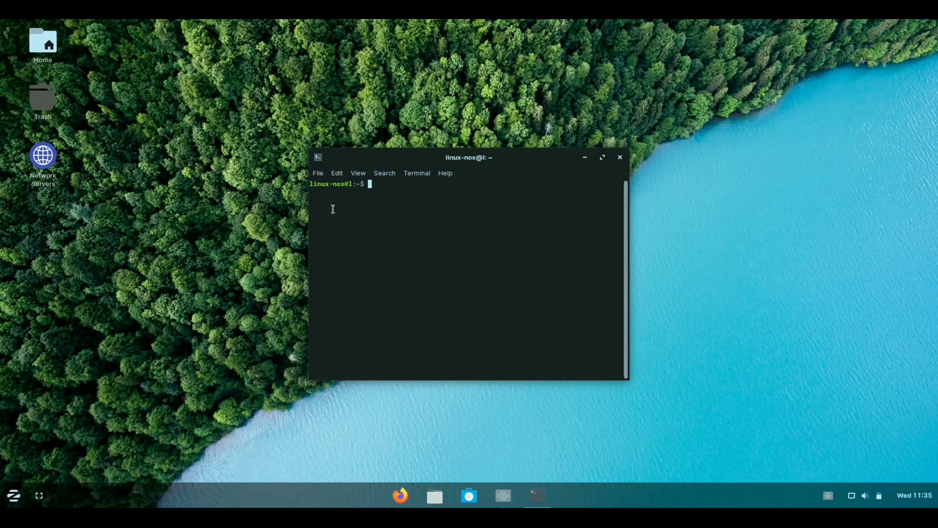
Step: Run neofetch to print the Zorin OS 15.2 system summary
type("neofetch")
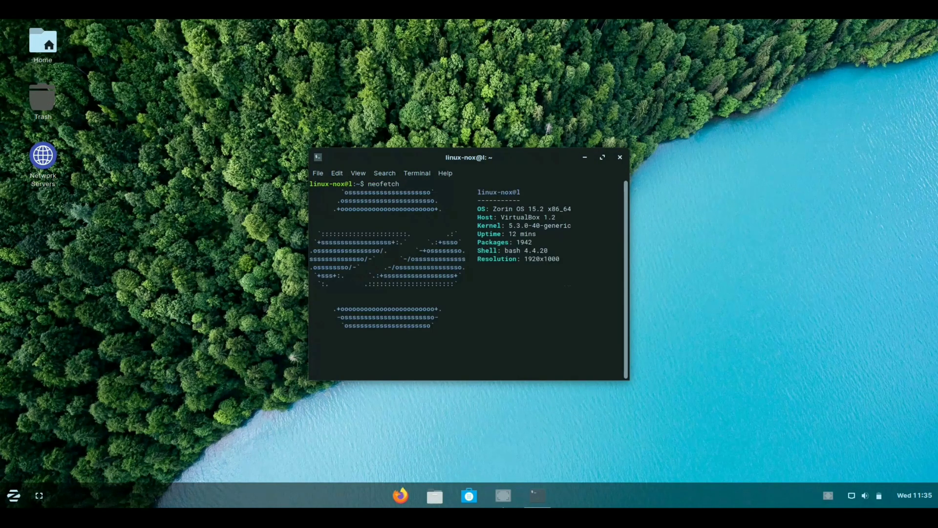
key("Return")
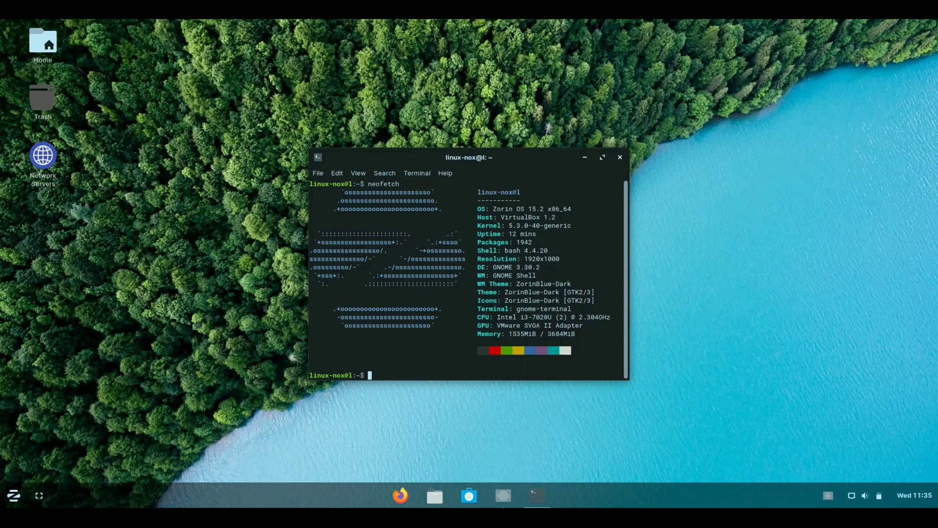
mouse_move(517, 311)
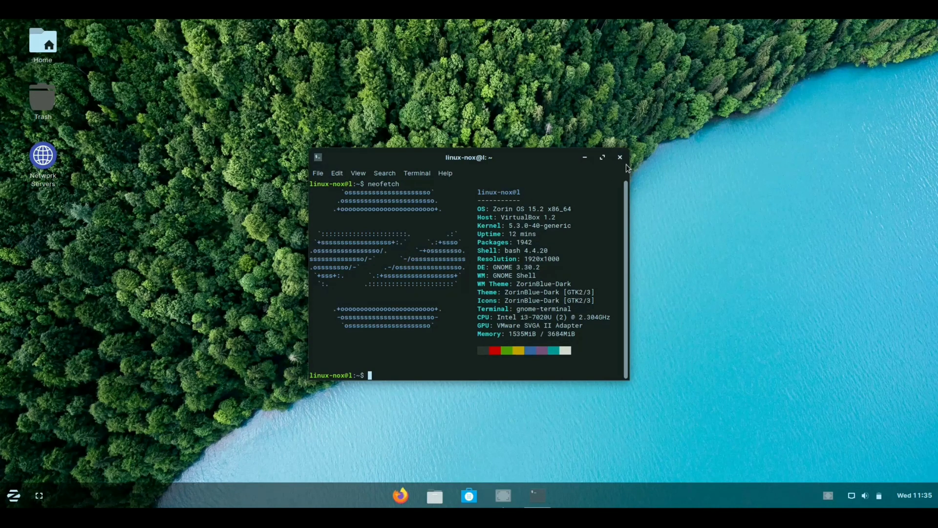
mouse_move(503, 198)
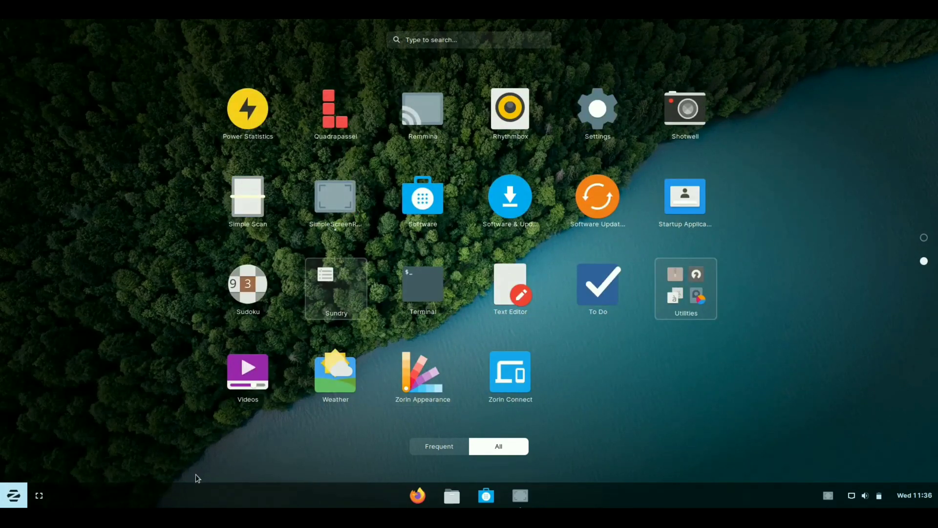
mouse_move(237, 501)
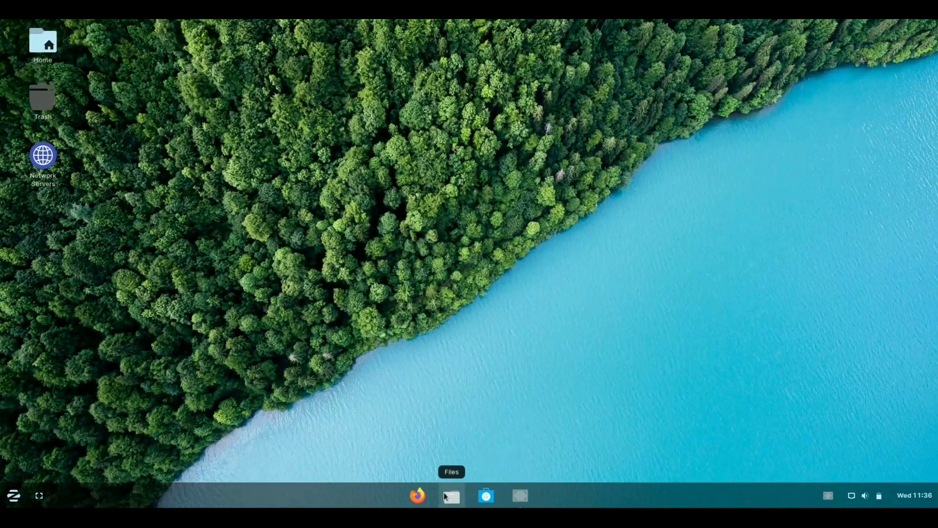
Step: Launch Files from the taskbar to list the Home folder's standard folders
left_click(451, 496)
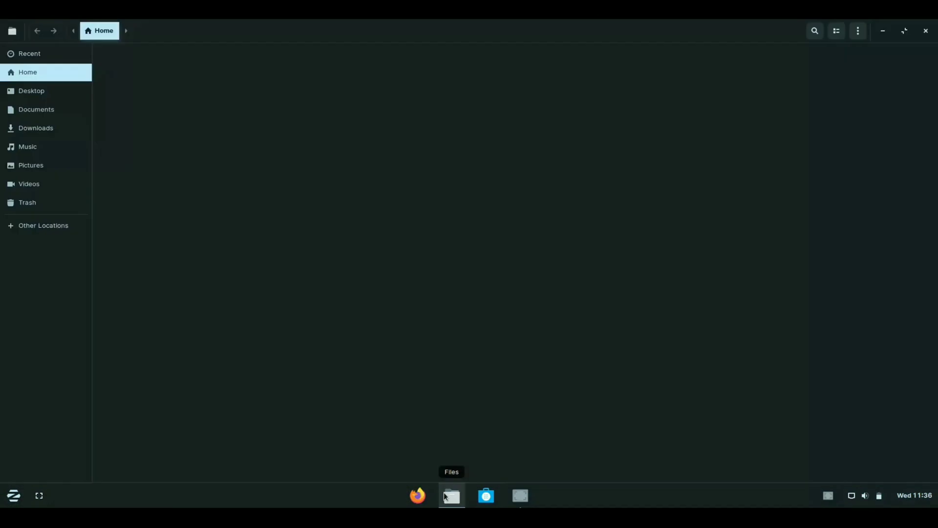
left_click(451, 495)
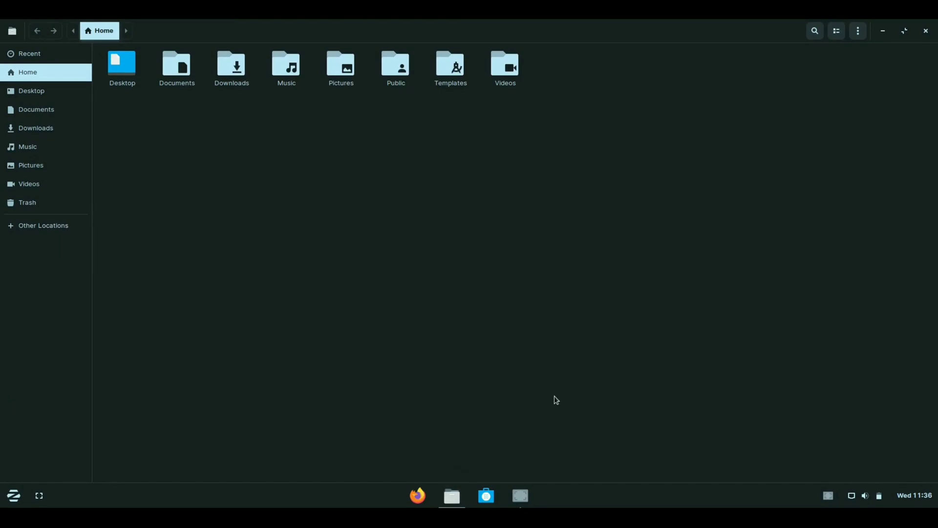
mouse_move(555, 396)
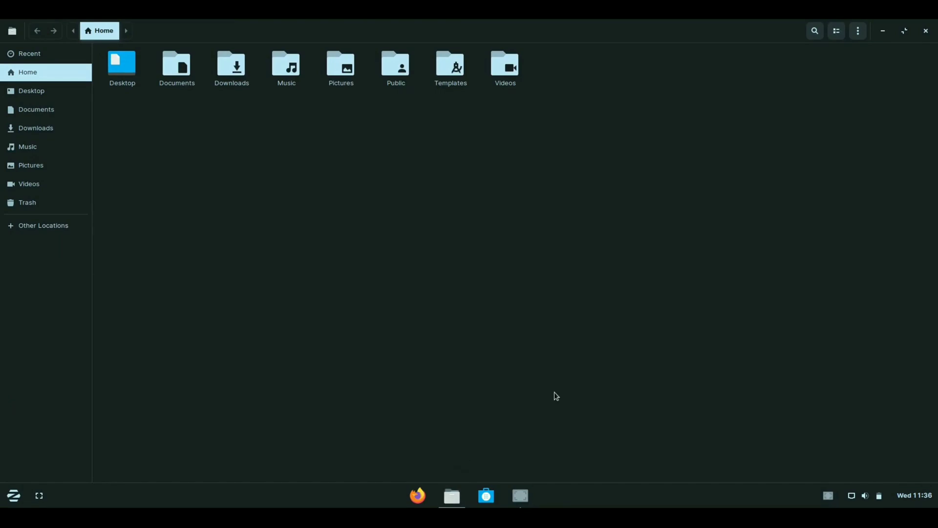
mouse_move(362, 305)
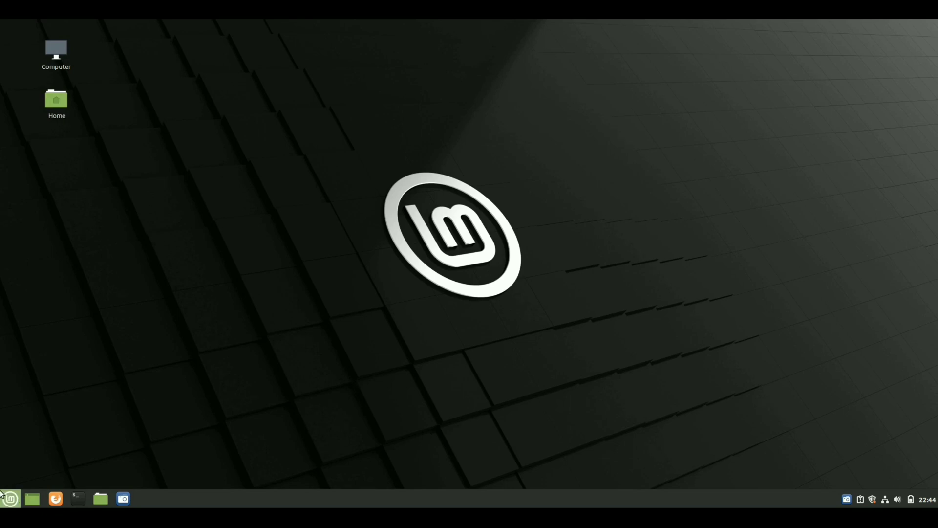
Step: Open the Mint menu and launch System Settings
left_click(10, 499)
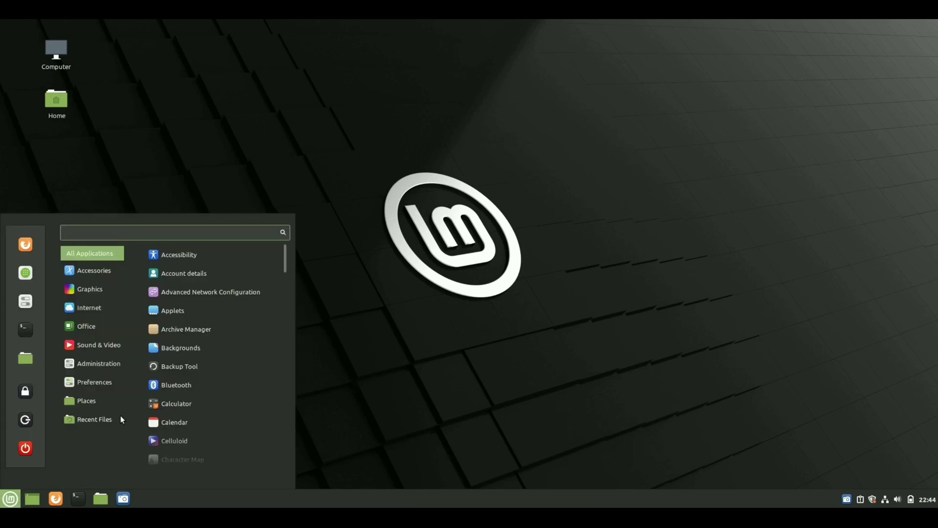
left_click(99, 344)
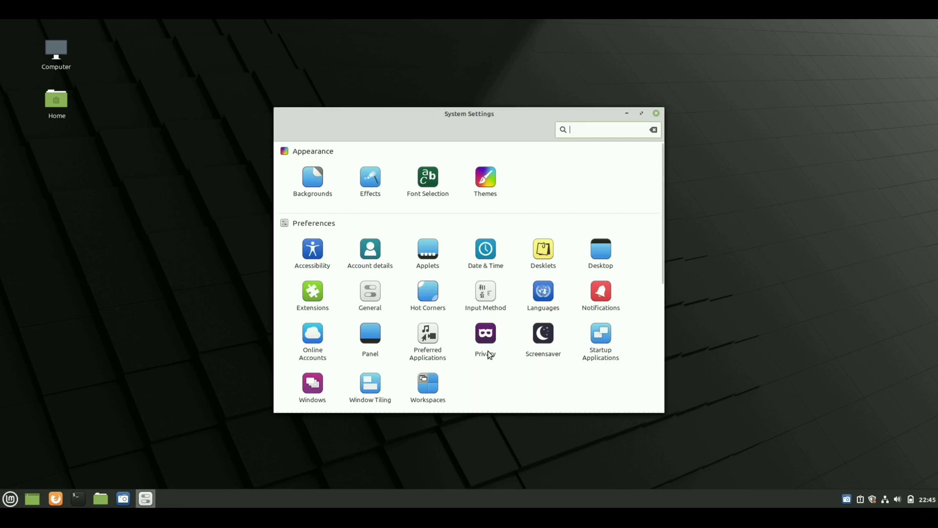
mouse_move(640, 120)
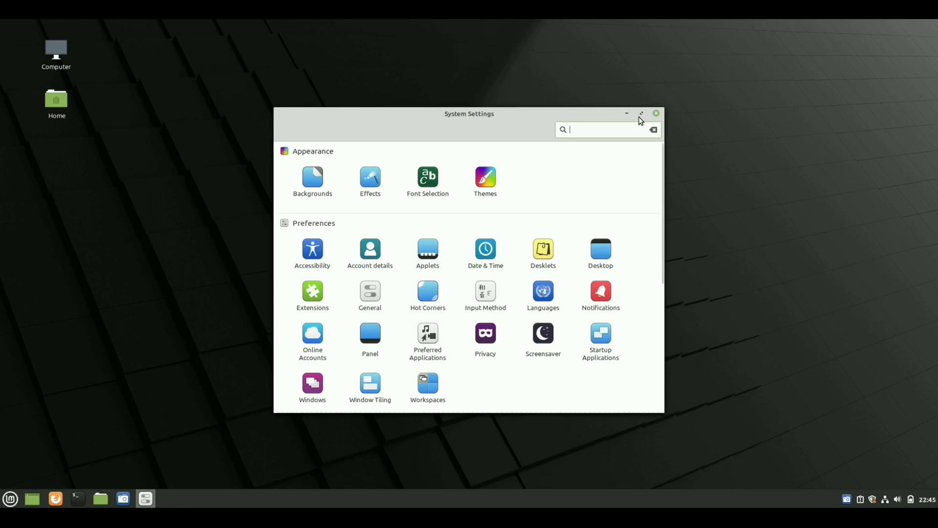
Step: Maximize the System Settings window and choose Themes under Appearance
left_click(641, 113)
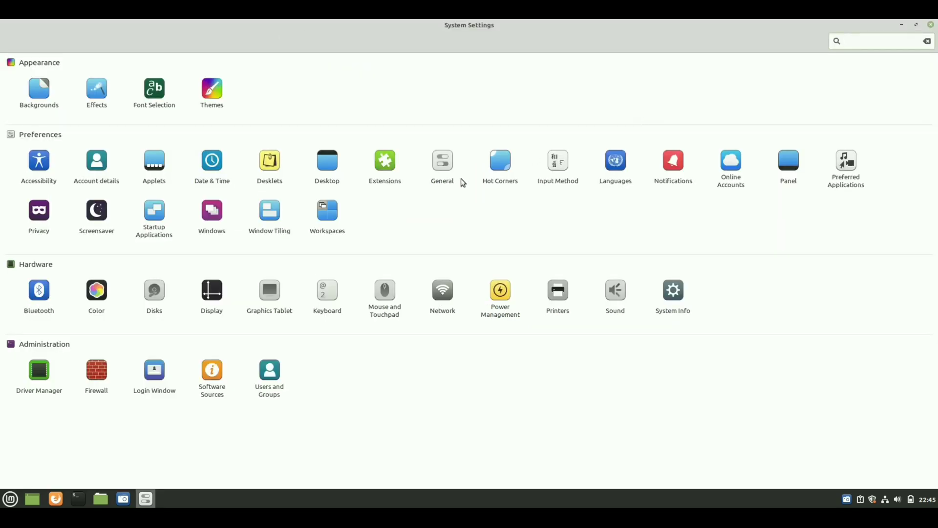
mouse_move(193, 117)
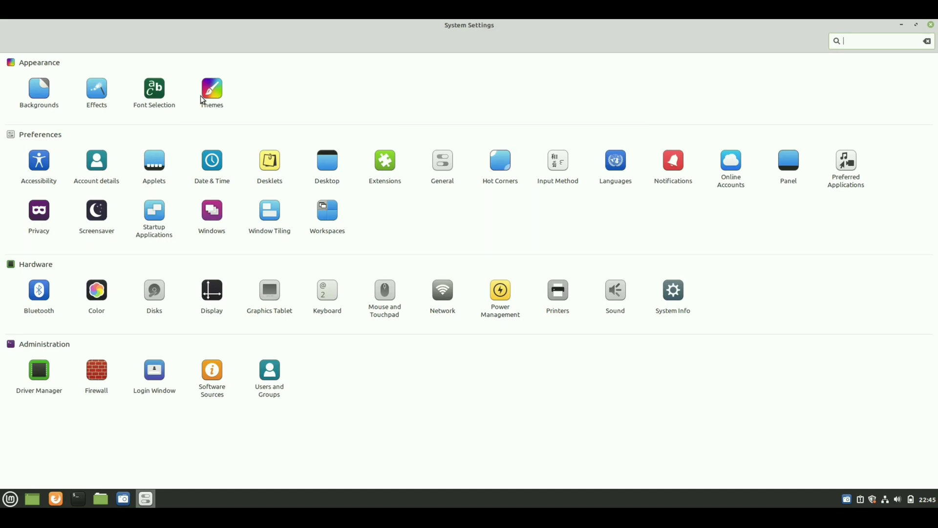
left_click(211, 92)
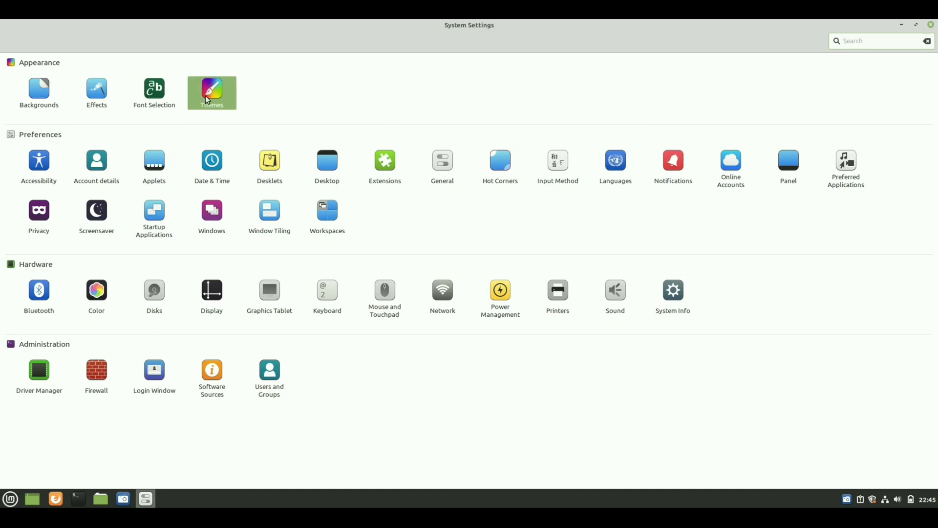
Step: Set the desktop theme to Mint-Y-Red
left_click(211, 92)
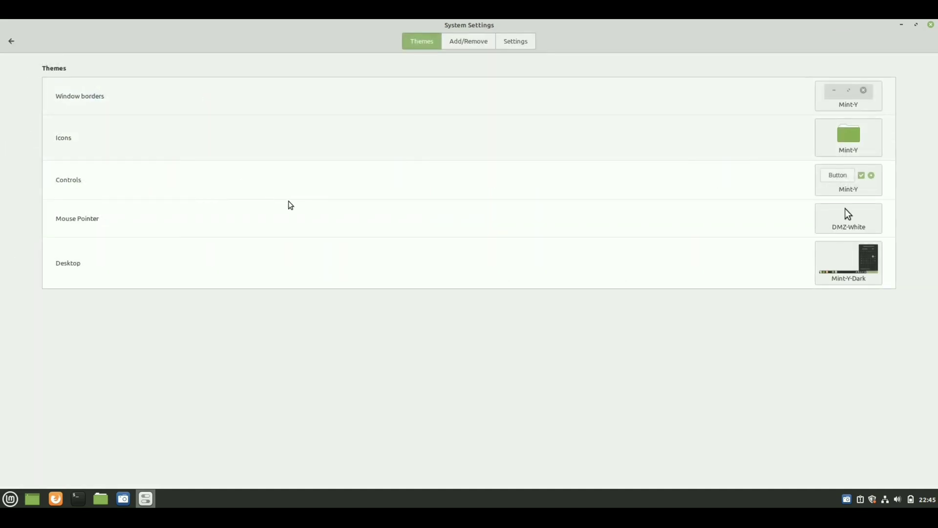
mouse_move(849, 213)
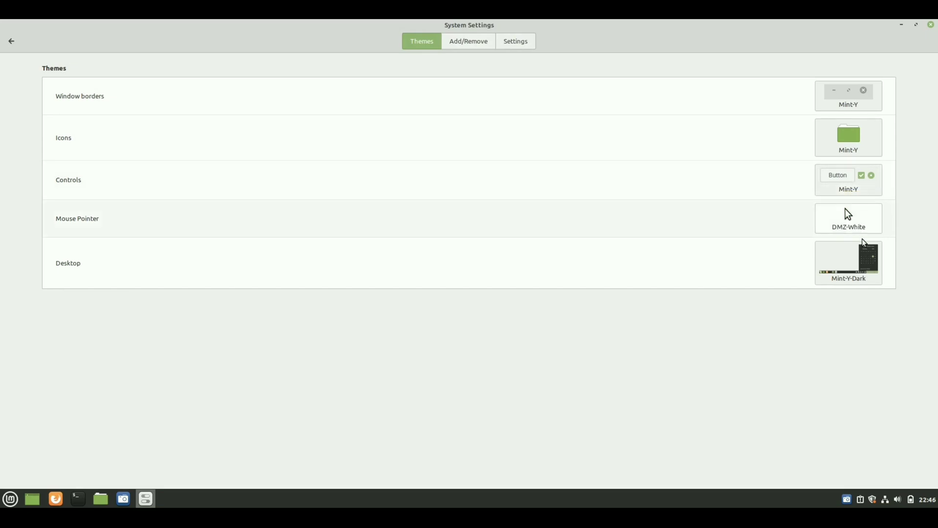
left_click(848, 260)
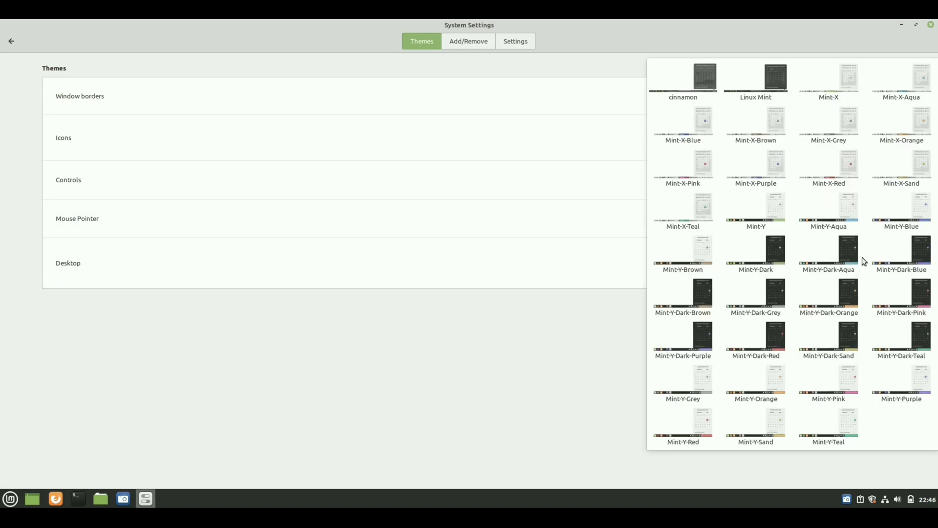
left_click(829, 252)
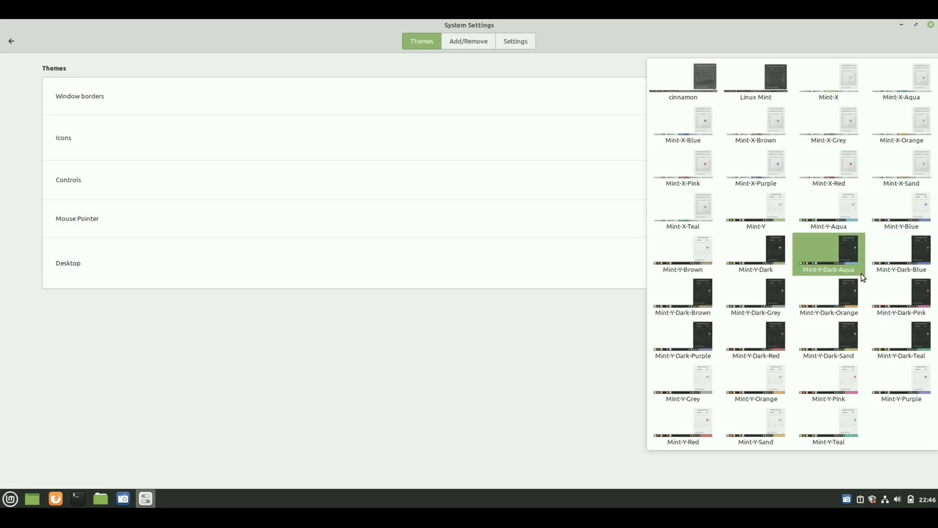
left_click(829, 426)
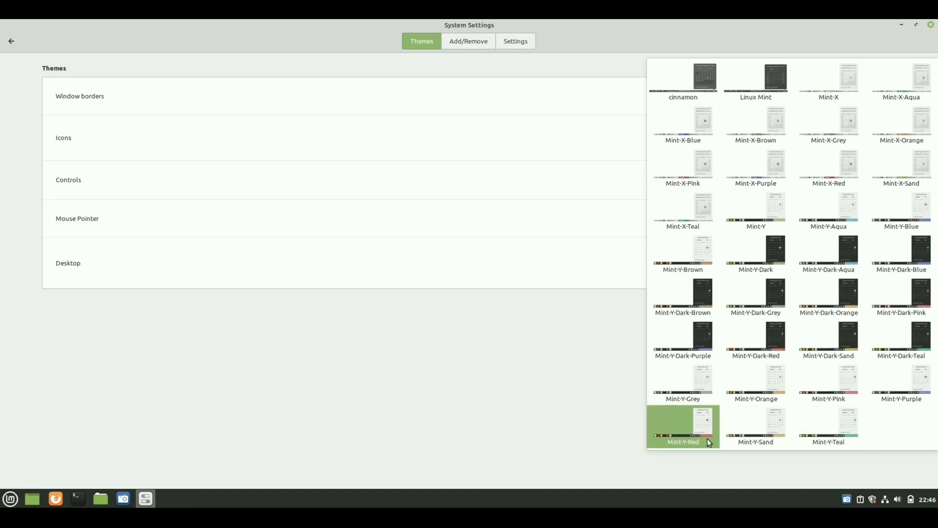
left_click(683, 426)
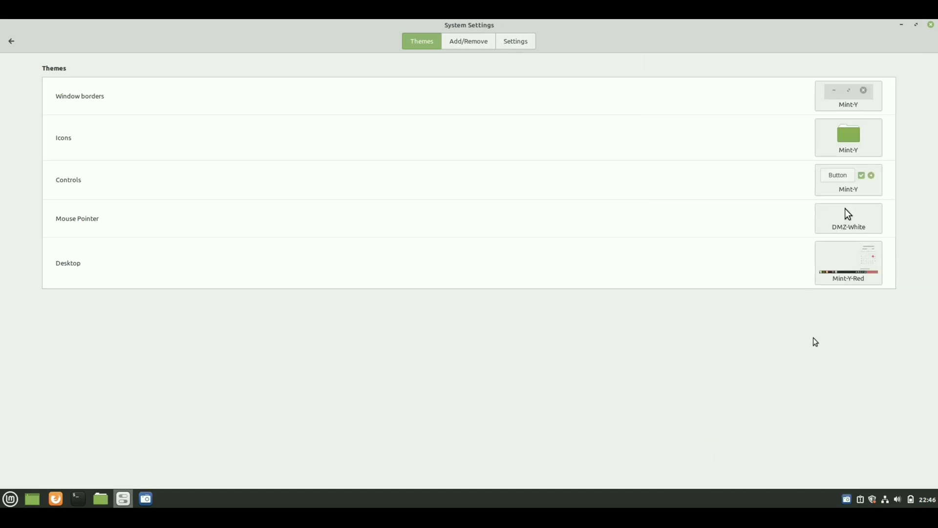
Step: Set the controls theme to Mint-Y-Dark-Red
left_click(847, 179)
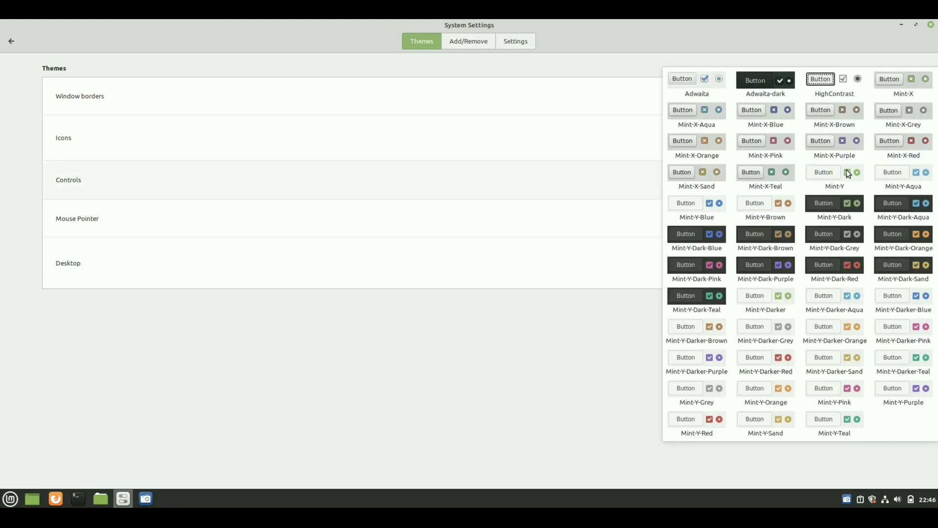
left_click(834, 141)
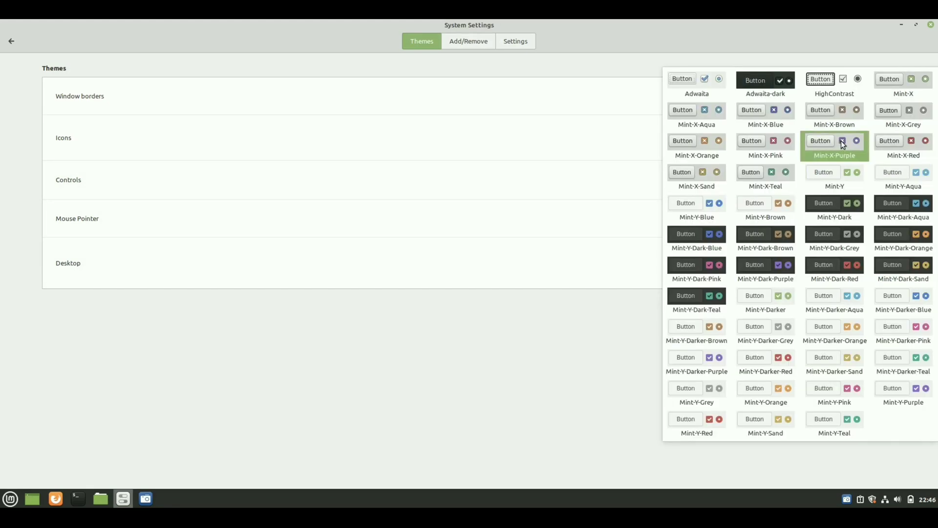
left_click(835, 264)
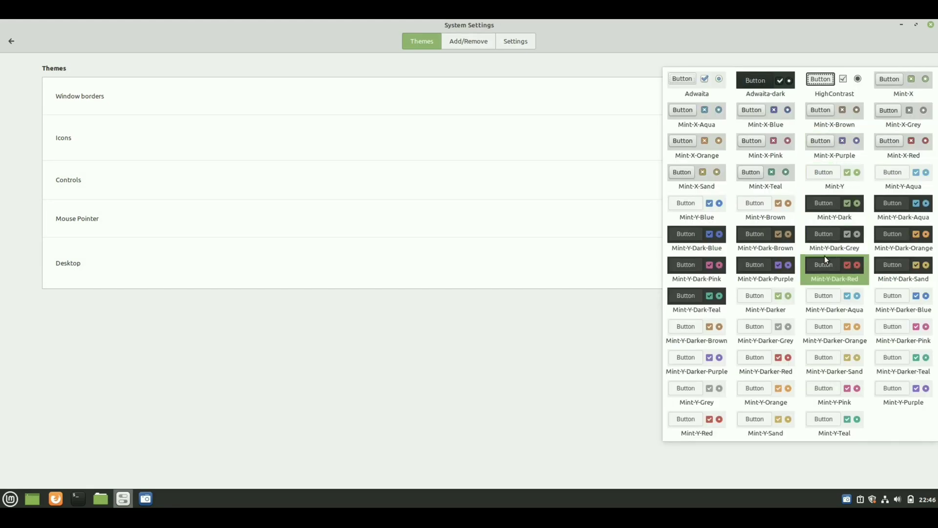
left_click(903, 265)
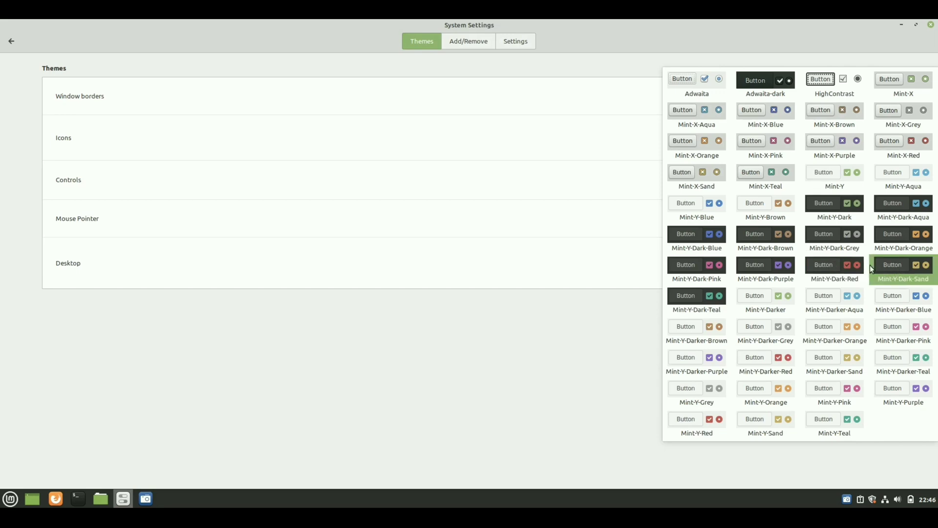
left_click(835, 264)
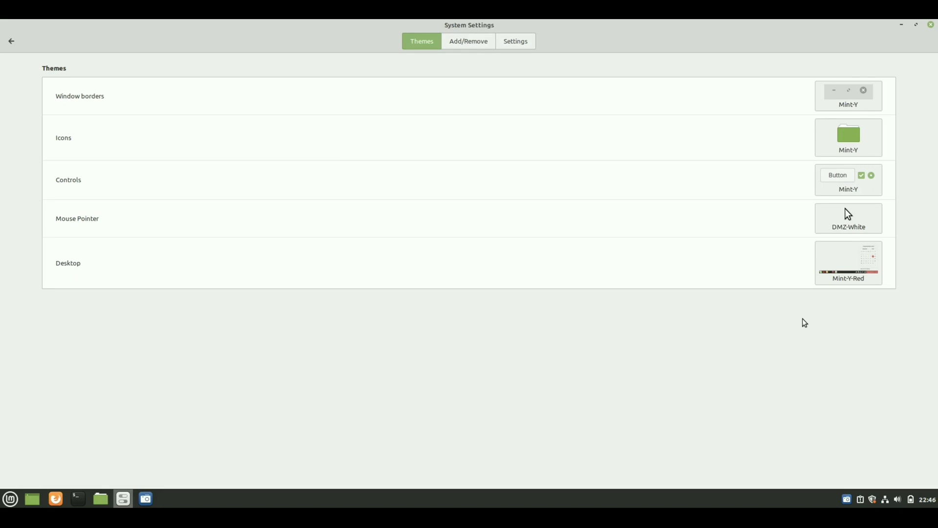
Step: Set the icon theme to Mint-Y-Dark-Yellow and return to the settings overview
left_click(848, 179)
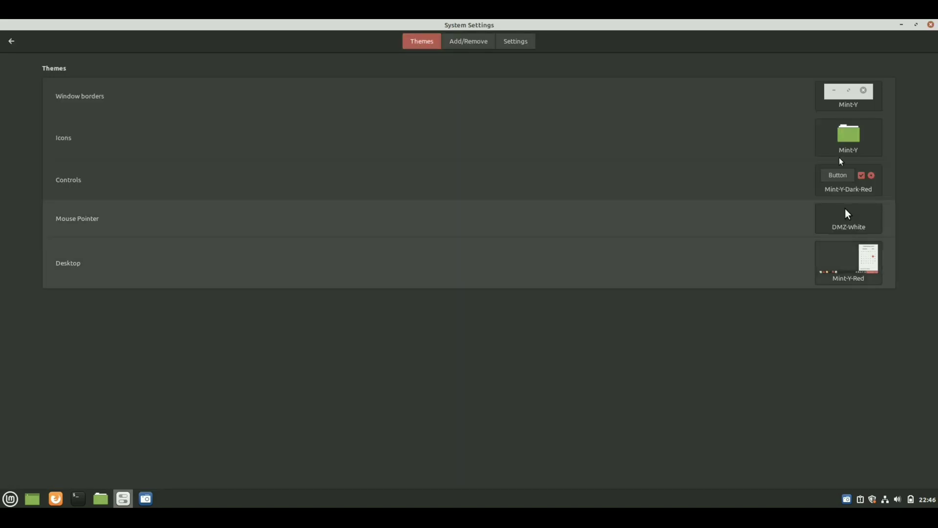
left_click(848, 137)
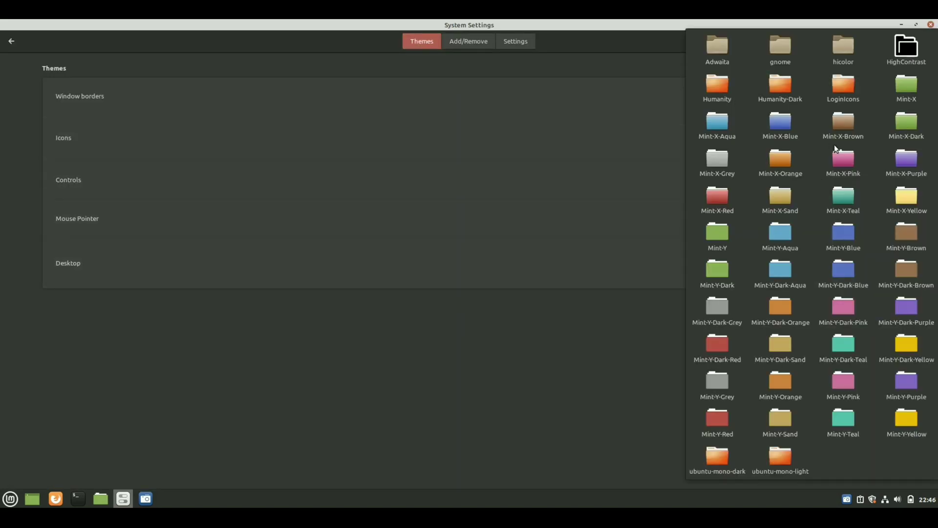
left_click(780, 346)
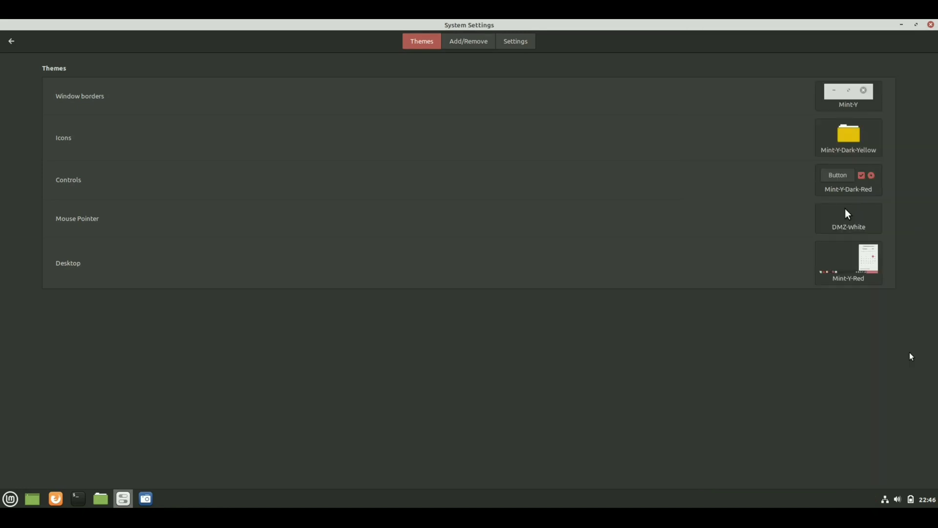
left_click(11, 40)
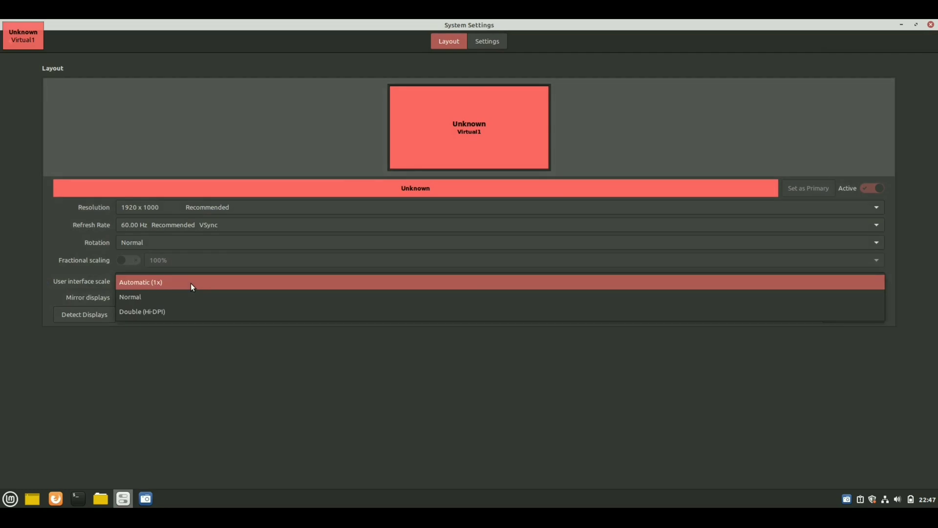
Step: Keep the Display interface scale at Automatic (1x) and close System Settings
left_click(141, 282)
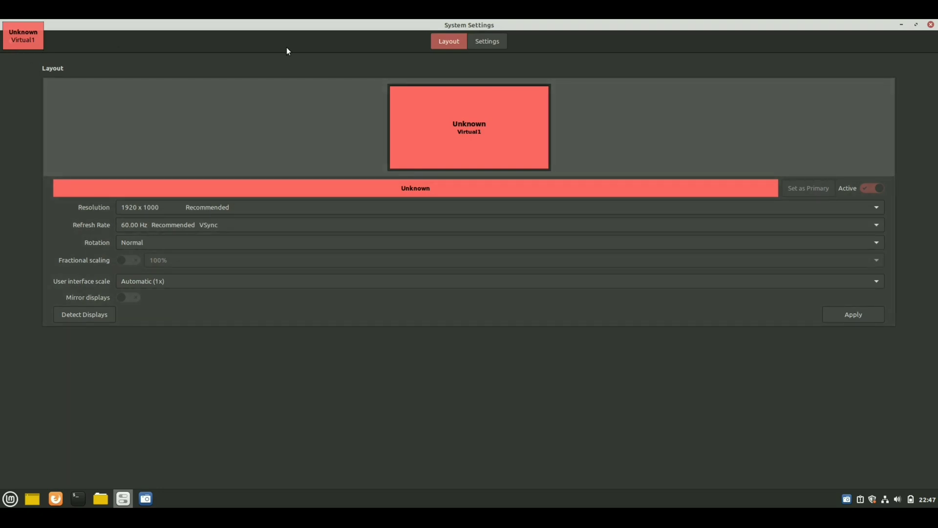
mouse_move(92, 39)
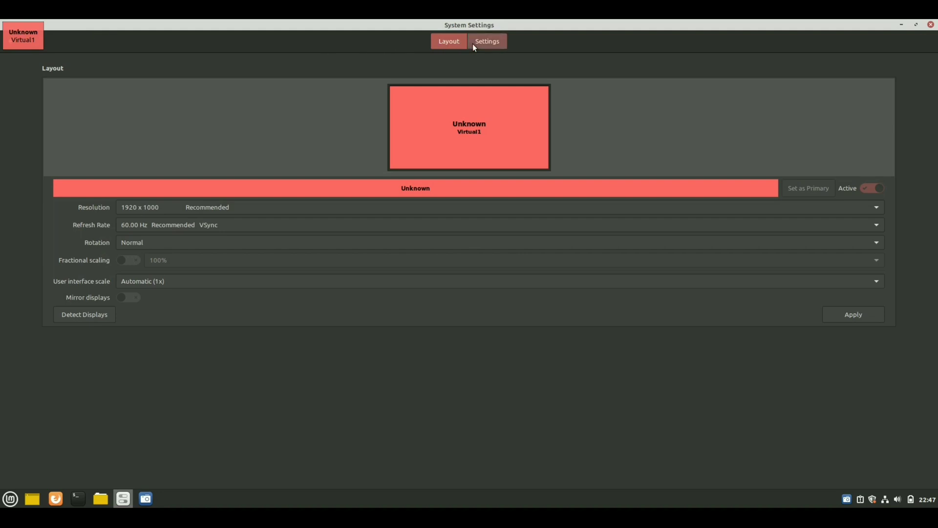
left_click(488, 41)
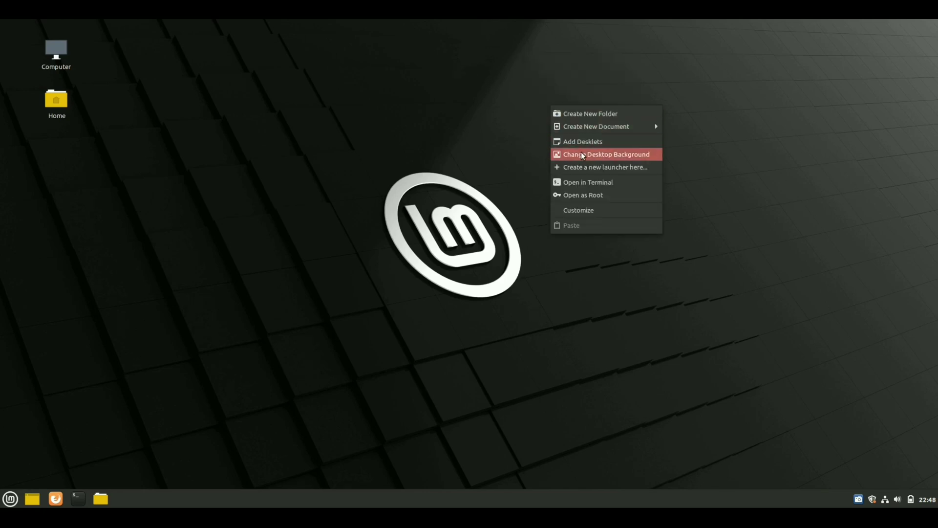
Step: Preview several Linux Mint wallpapers and apply the plain green Sele image
left_click(605, 154)
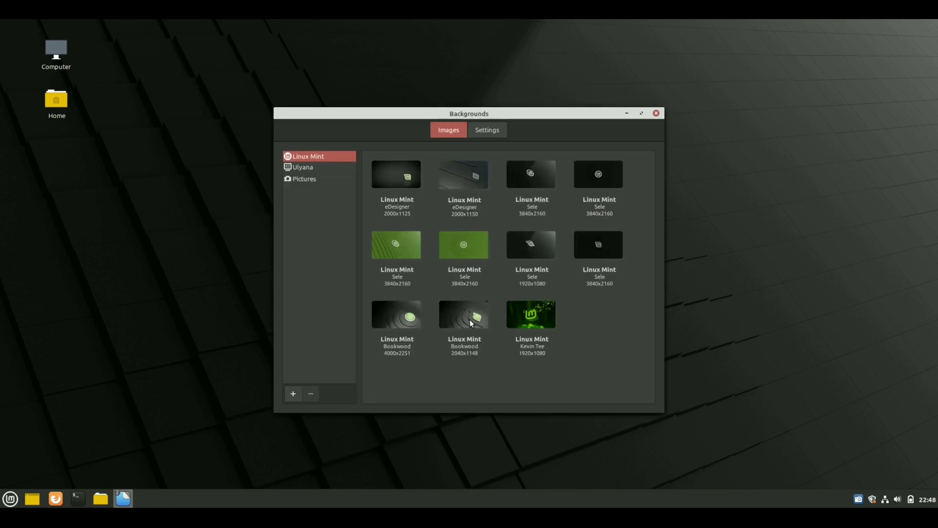
left_click(531, 313)
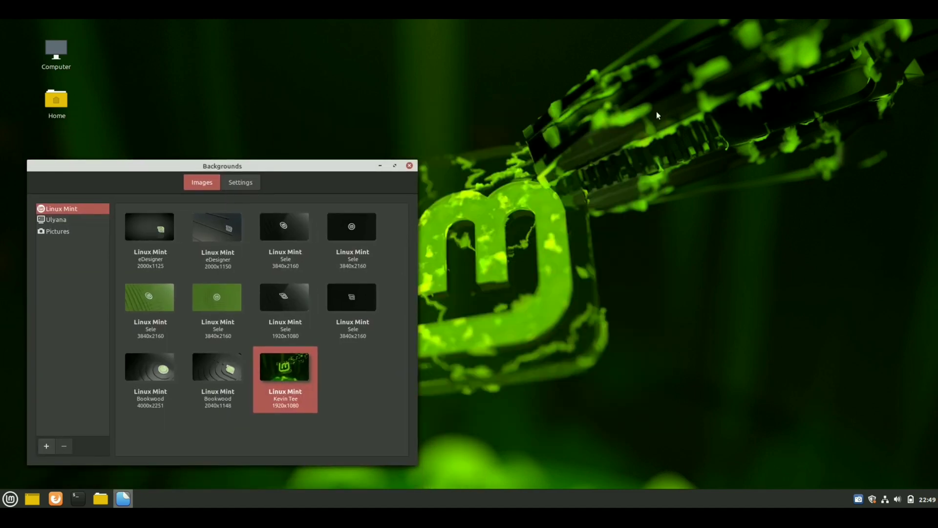
left_click(352, 296)
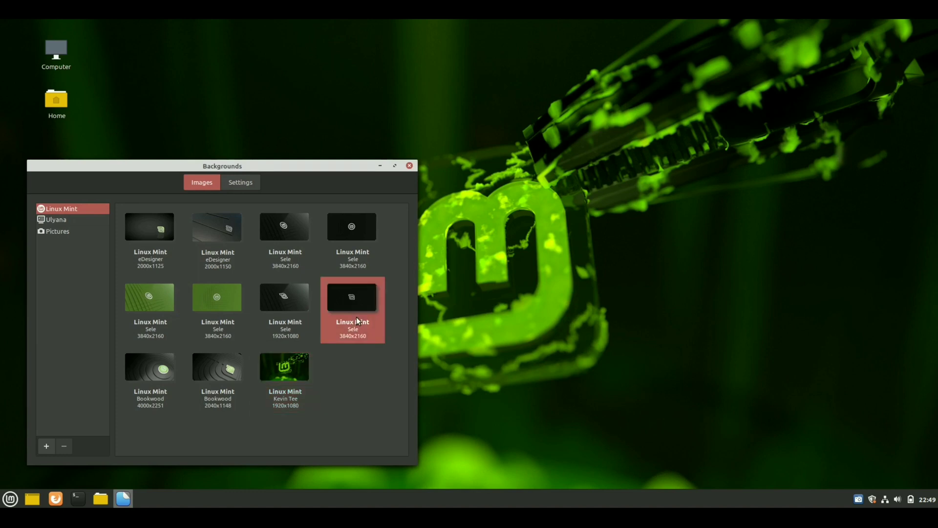
left_click(284, 297)
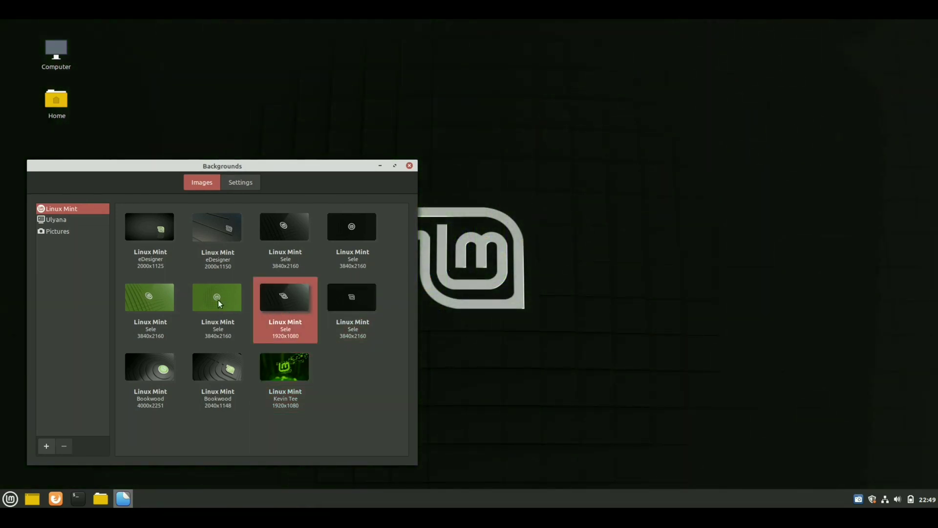
left_click(150, 296)
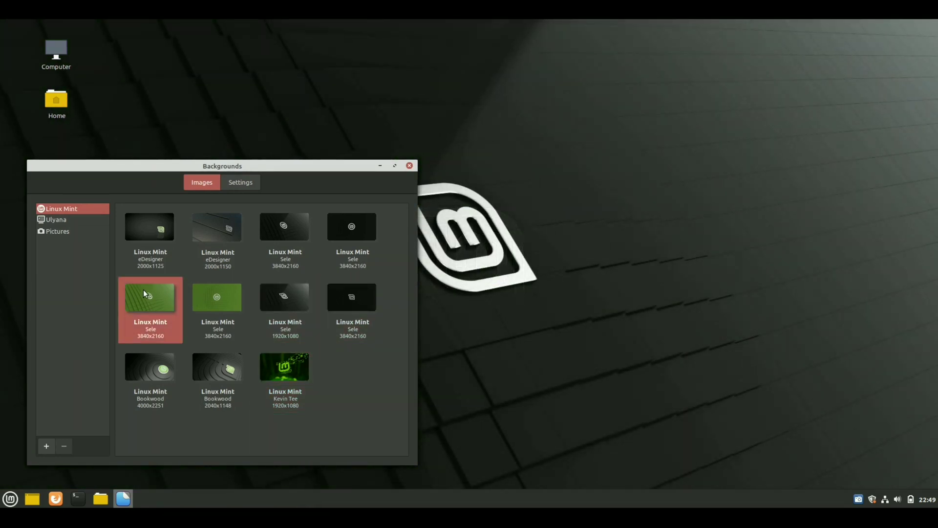
left_click(216, 297)
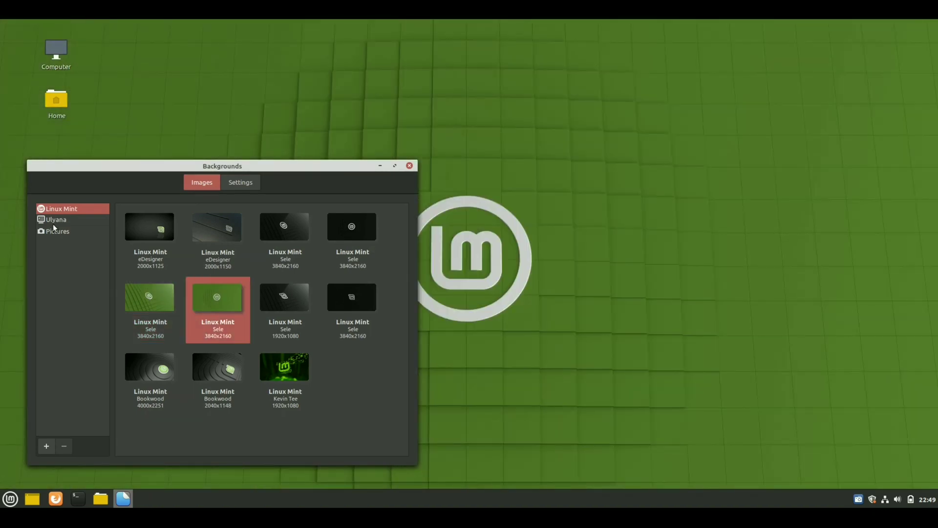
left_click(55, 219)
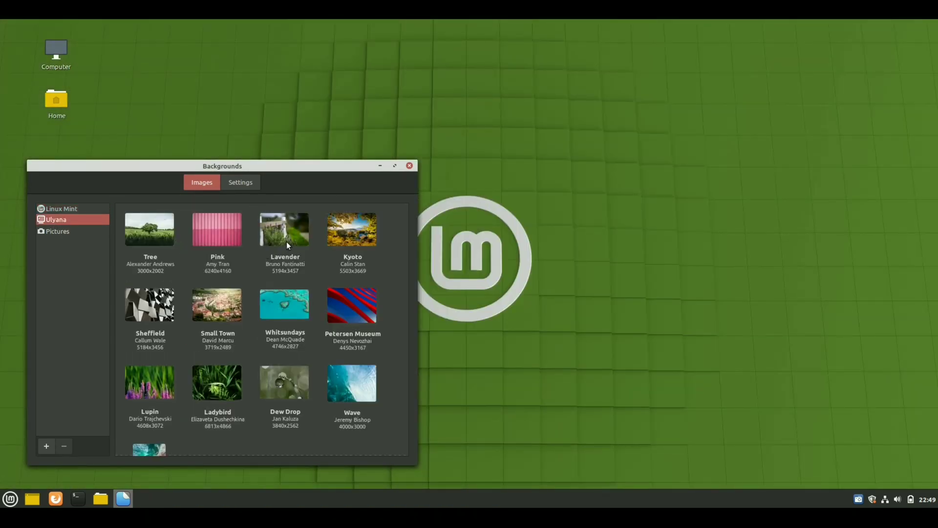
Step: Apply the Lavender, Kyoto and then Leaf images from the Ulyana collection as wallpaper
left_click(285, 229)
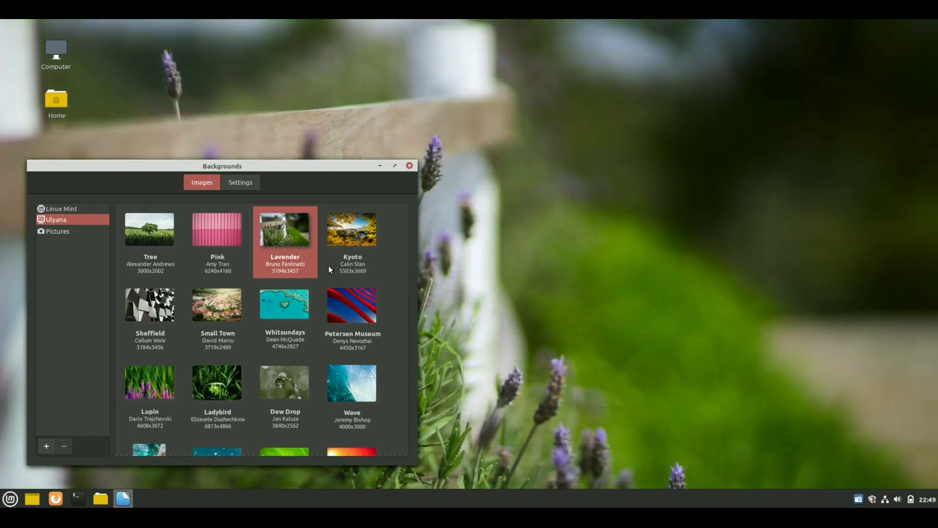
left_click(352, 229)
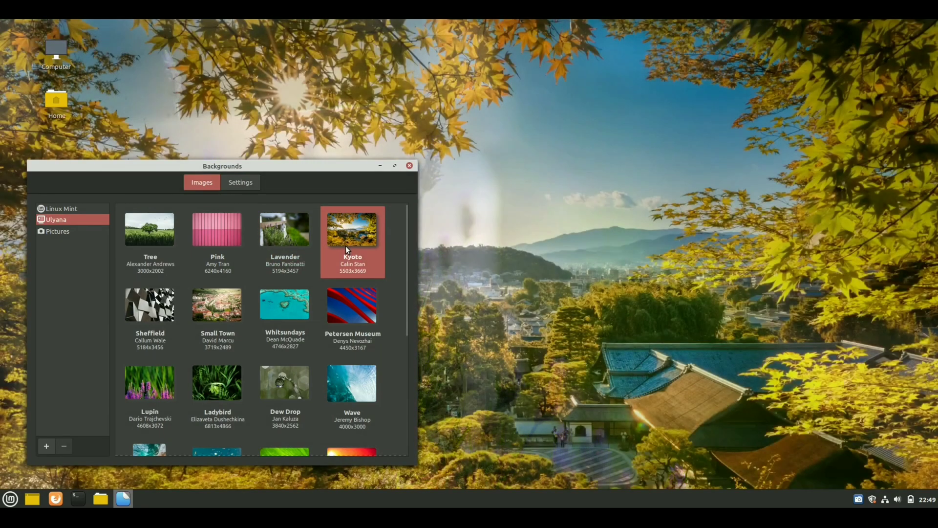
scroll("down", 3)
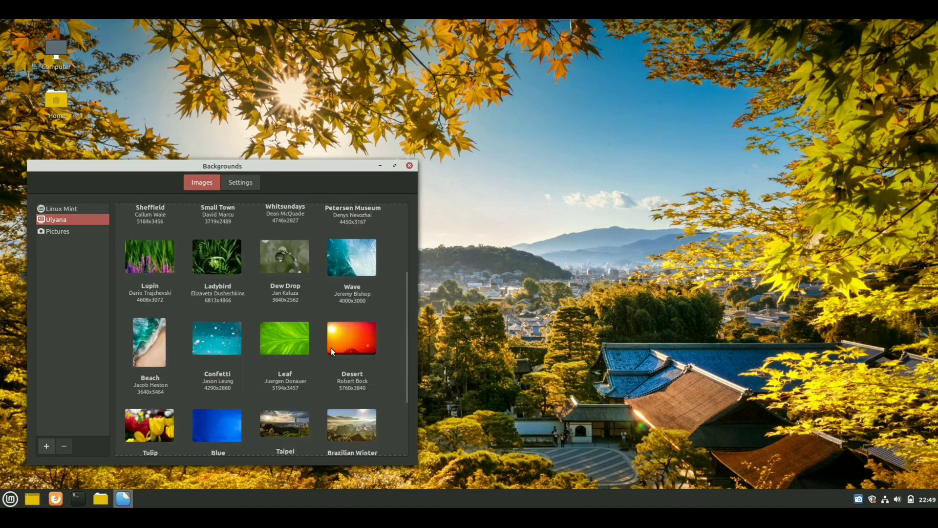
scroll("down", 3)
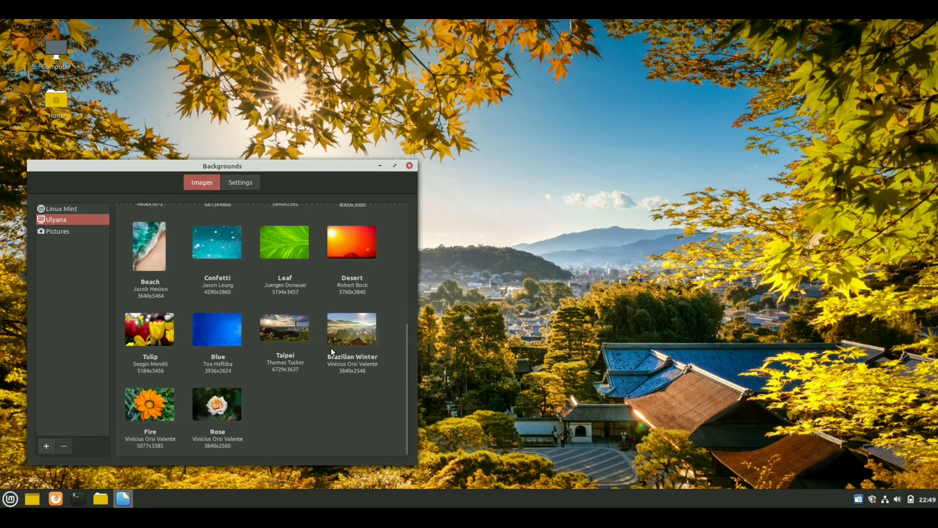
mouse_move(232, 336)
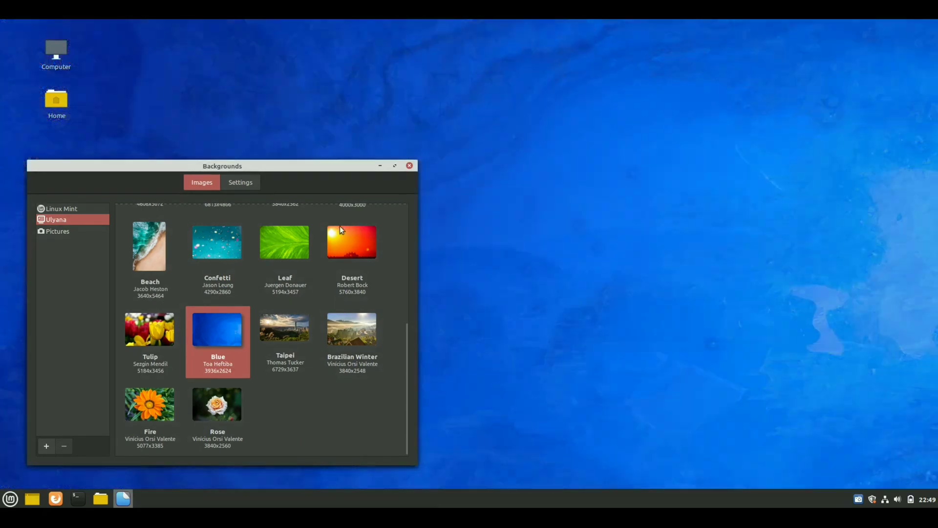
left_click(285, 243)
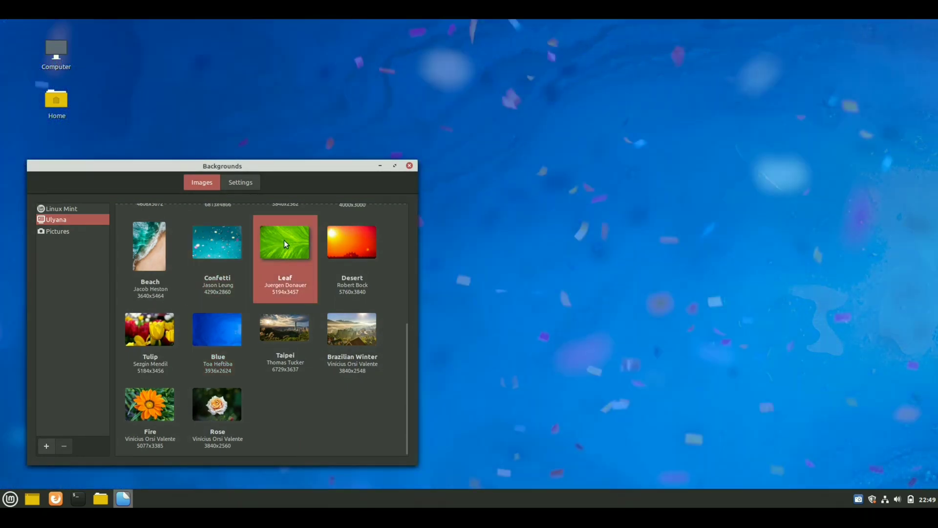
left_click(352, 242)
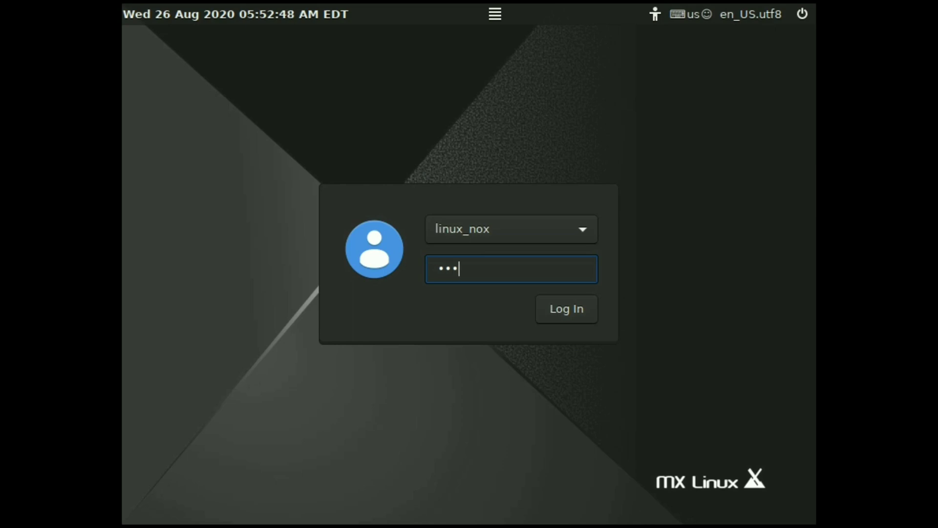
Step: Log in to the Fluxbox session, open the MX user manual, then view and close the home folder
left_click(564, 309)
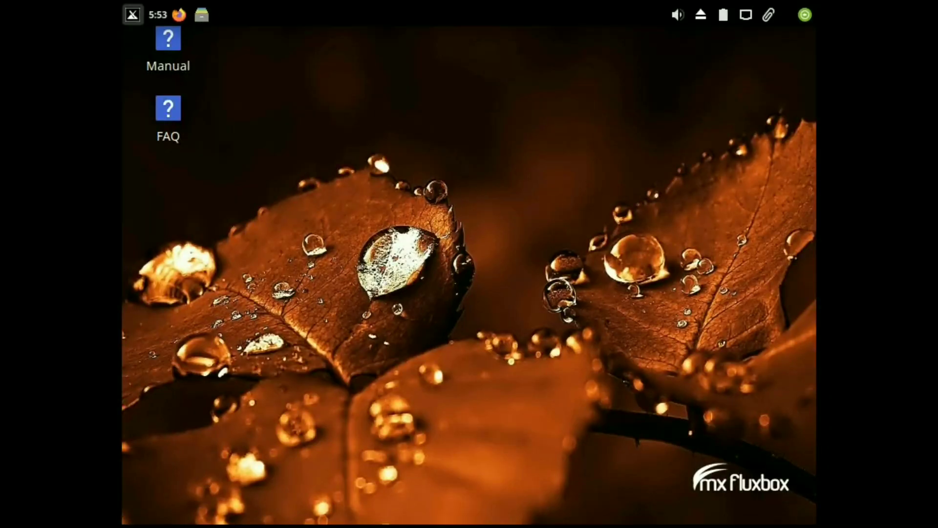
left_click(132, 14)
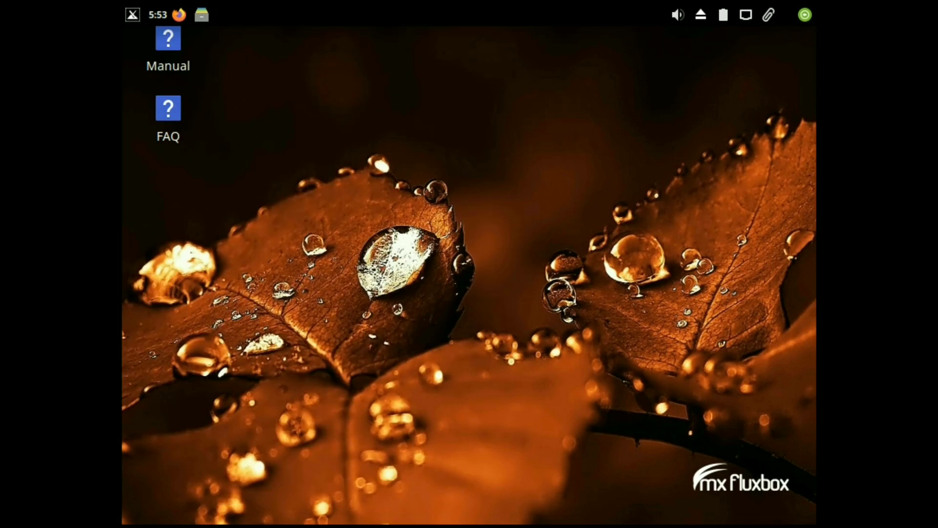
left_click(132, 14)
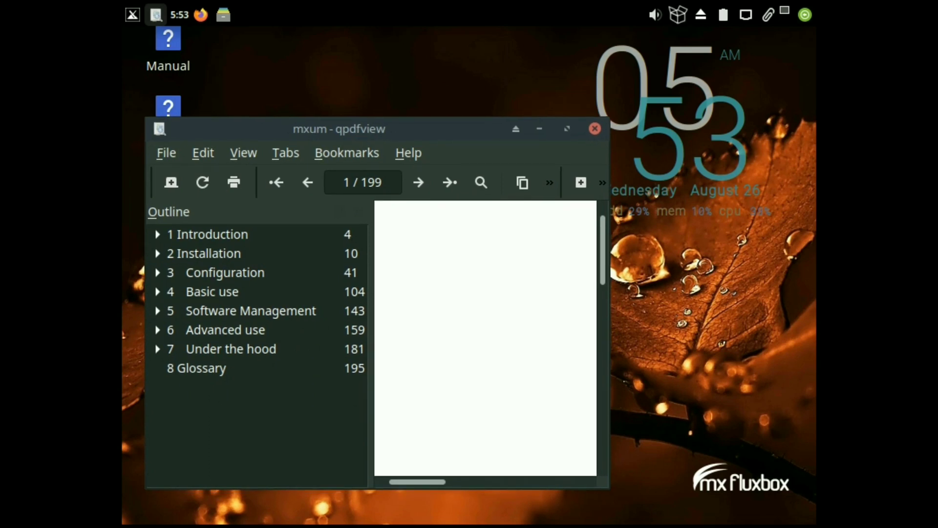
left_click(203, 253)
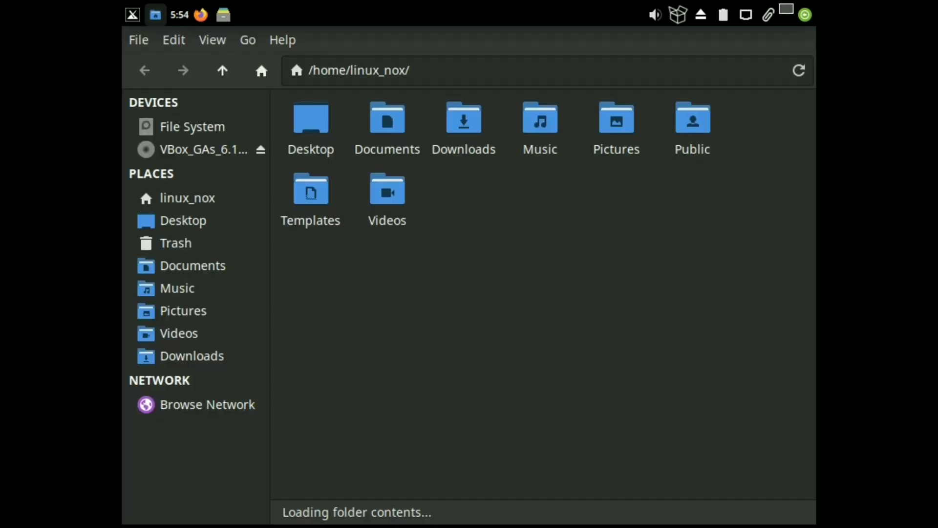
left_click(186, 197)
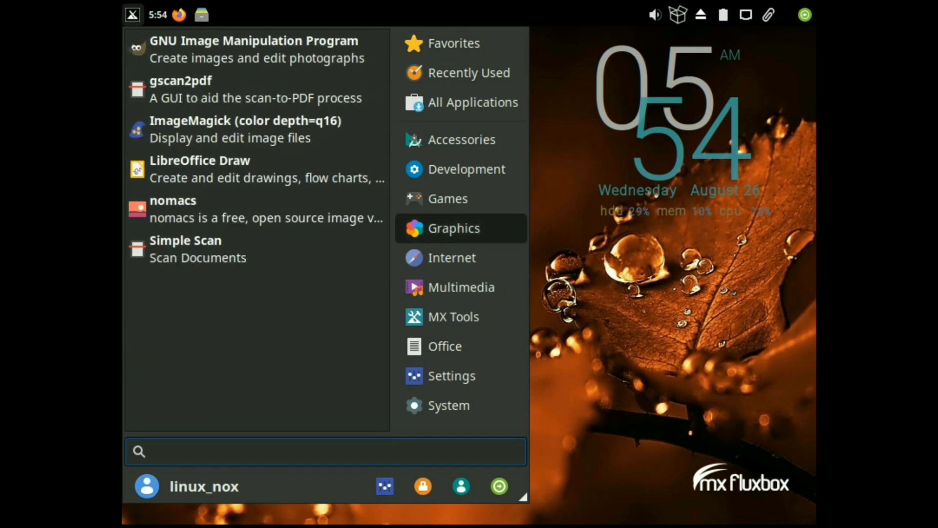
Step: Browse the Internet, Multimedia, Office, MX Tools, Recently Used and Accessories menu categories
left_click(452, 257)
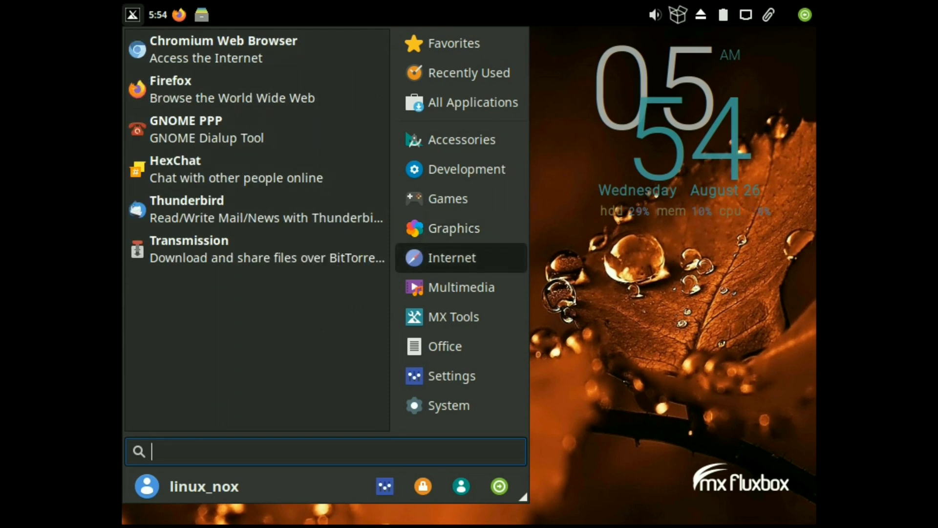
mouse_move(461, 287)
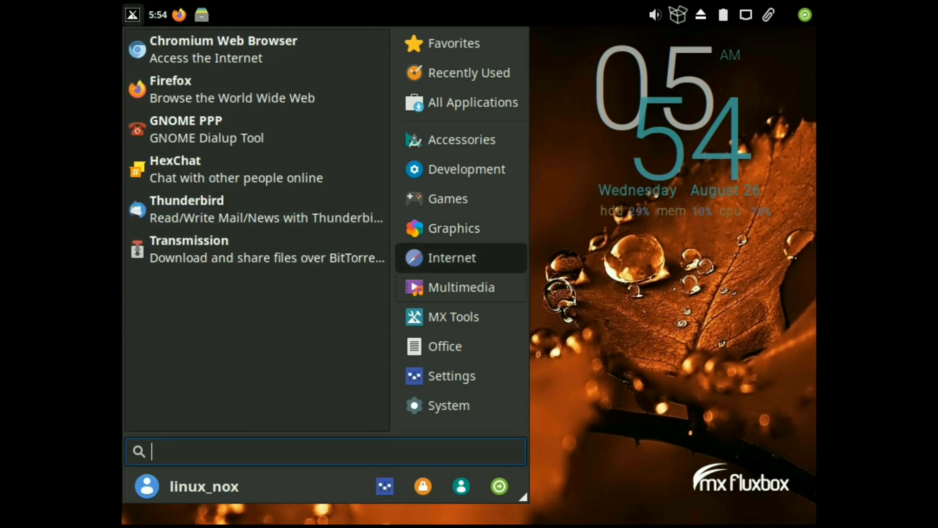
left_click(460, 287)
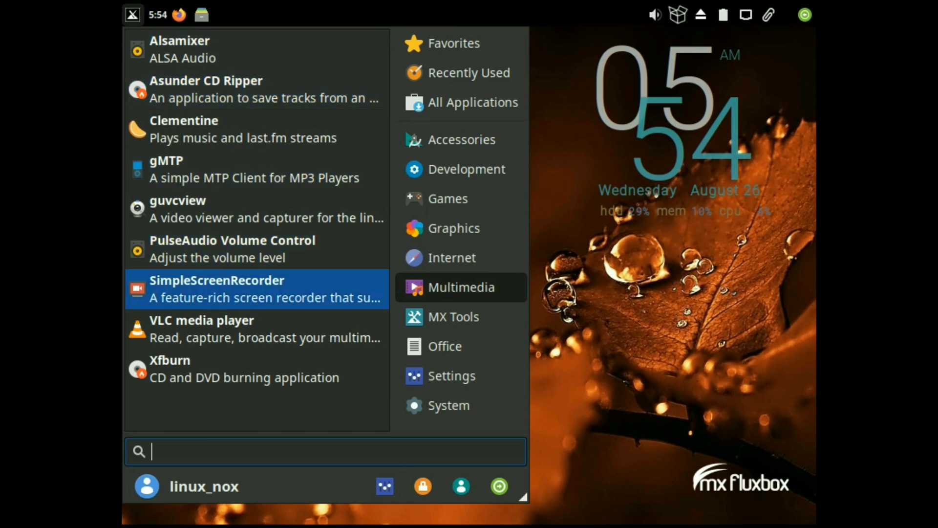
left_click(445, 346)
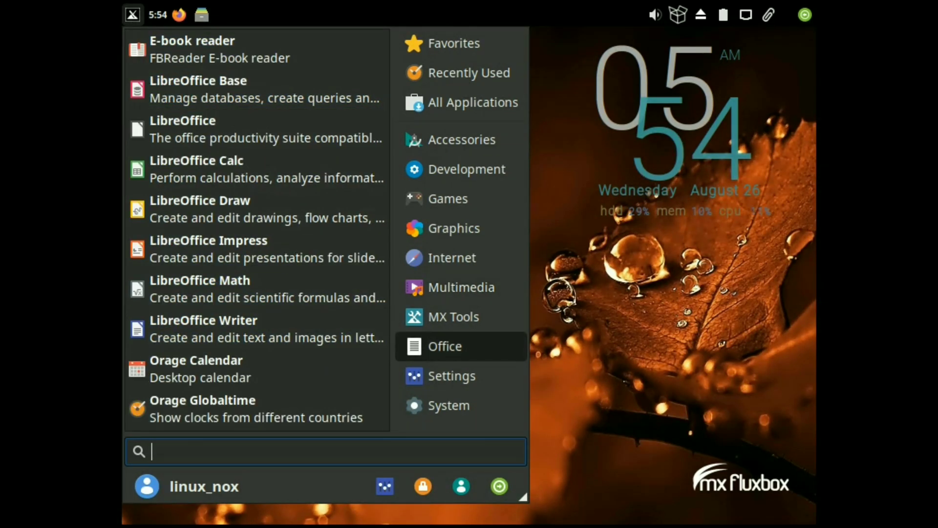
left_click(453, 317)
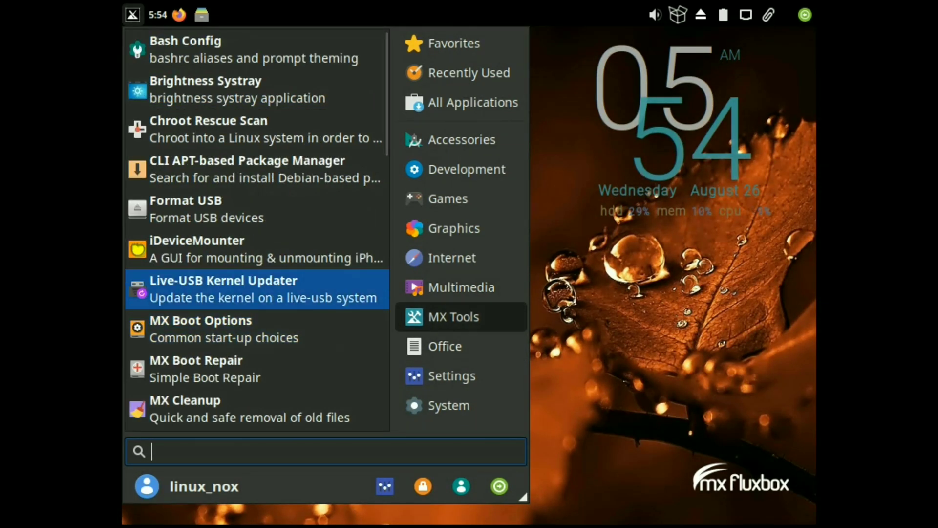
left_click(469, 72)
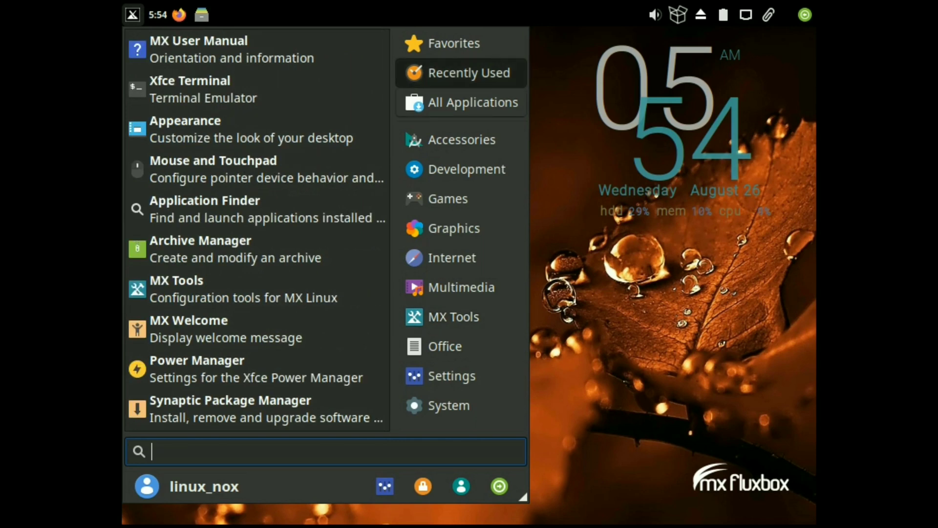
left_click(462, 139)
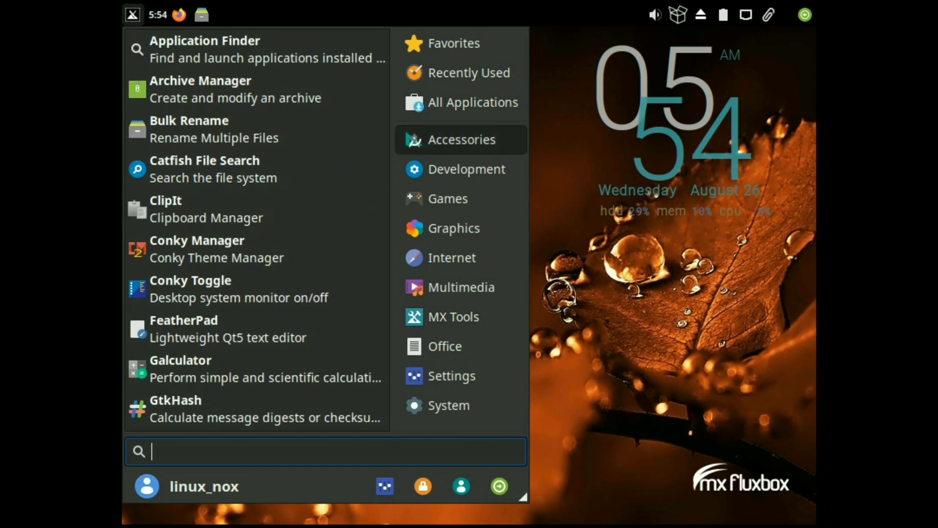
left_click(461, 287)
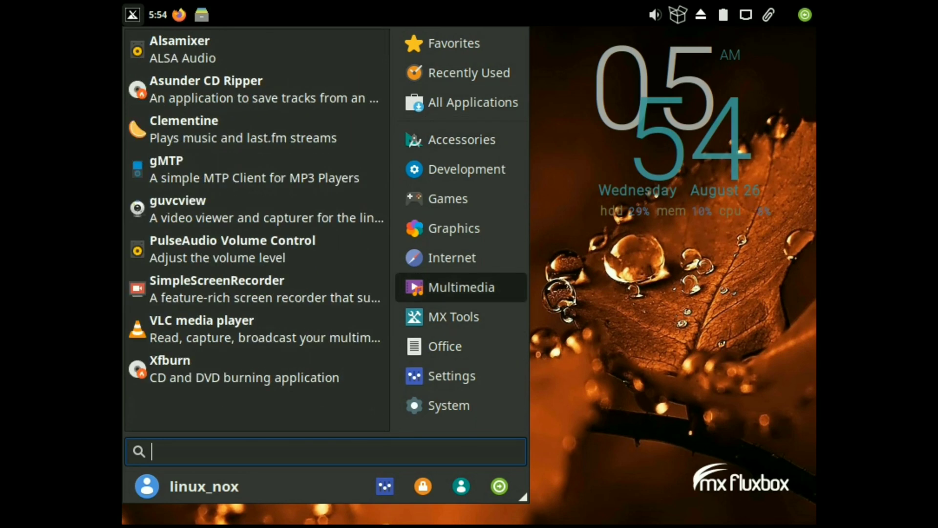
left_click(448, 405)
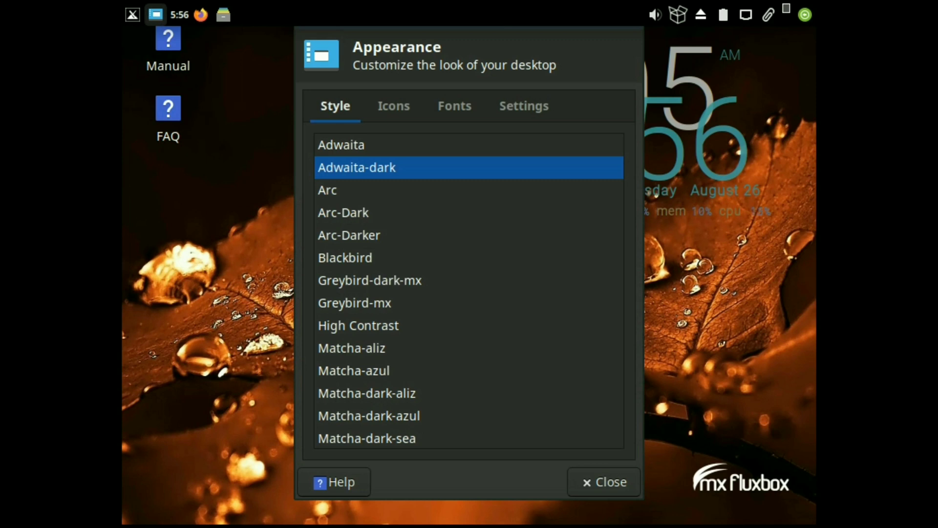
Step: Look through the Appearance Icons, Fonts and Settings tabs for themes, rendering and toolbar options
left_click(393, 106)
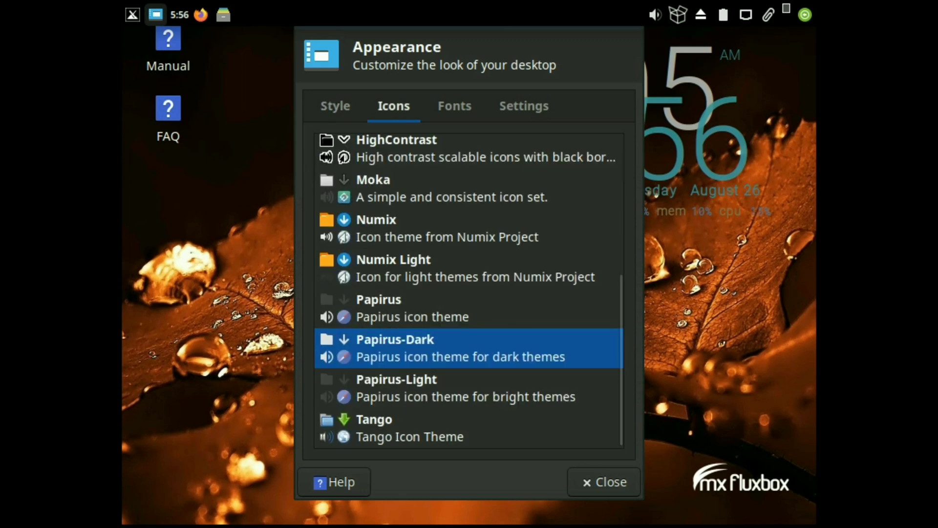
left_click(454, 106)
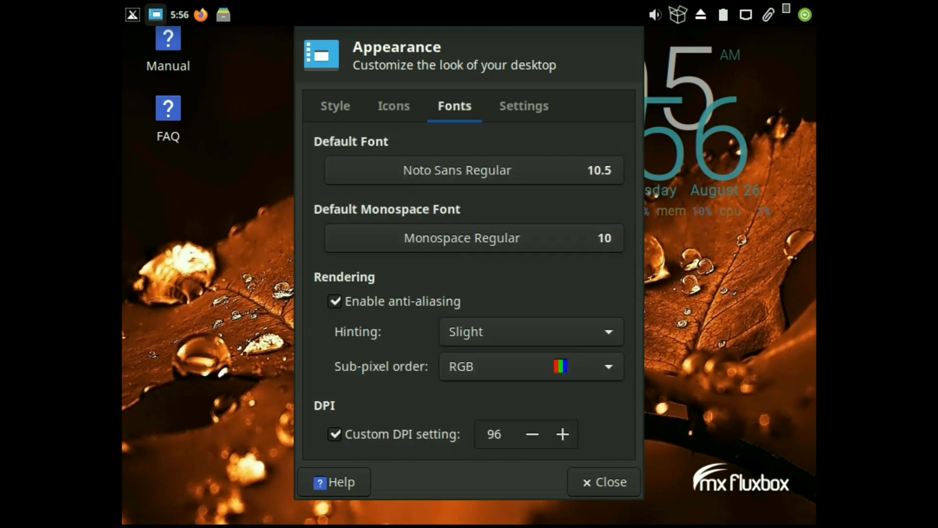
left_click(523, 106)
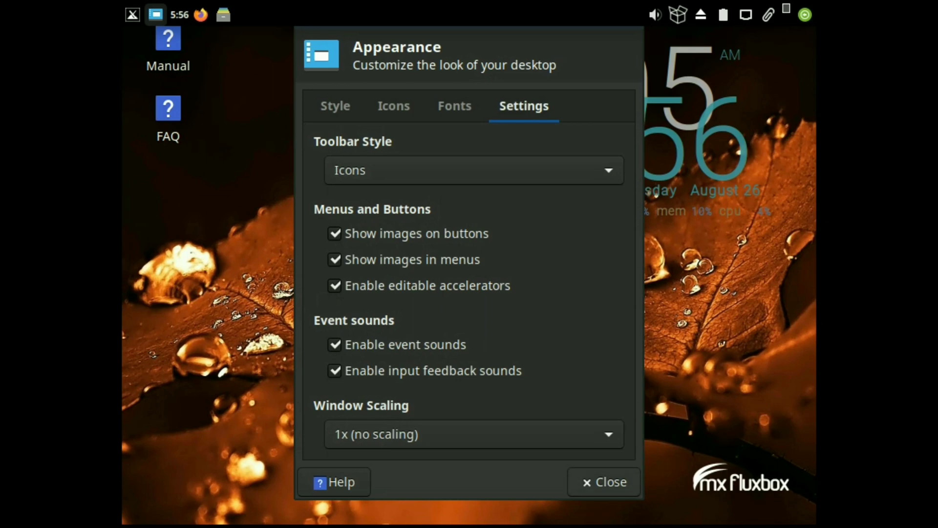
left_click(604, 482)
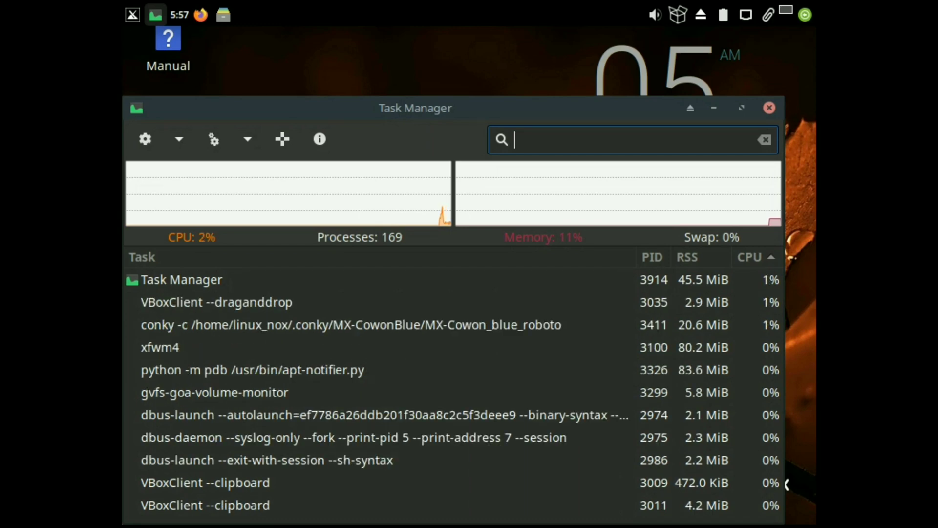
Step: Close Task Manager after reviewing its 169 running processes
left_click(769, 108)
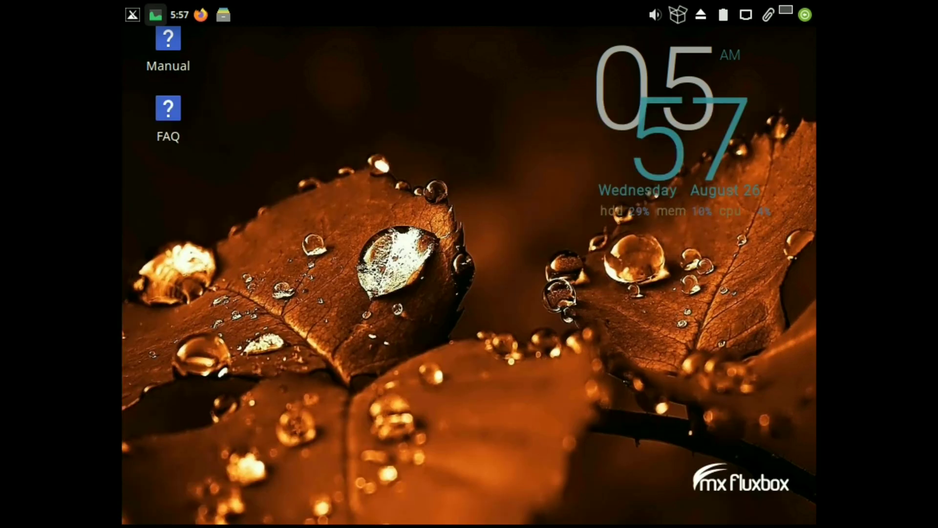